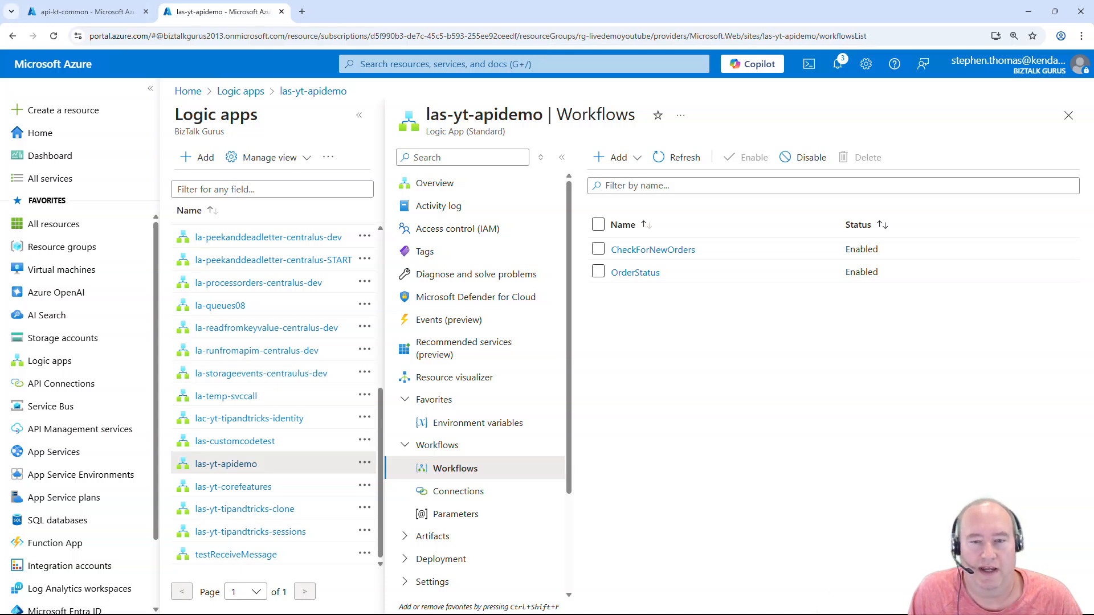
pyautogui.moveTo(590, 382)
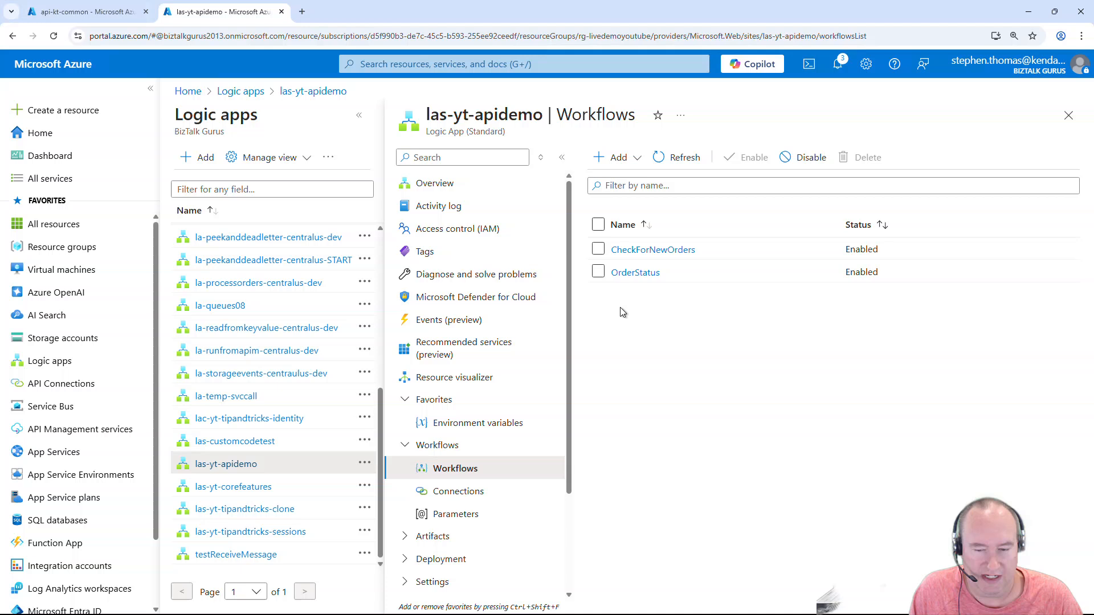
pyautogui.moveTo(627, 280)
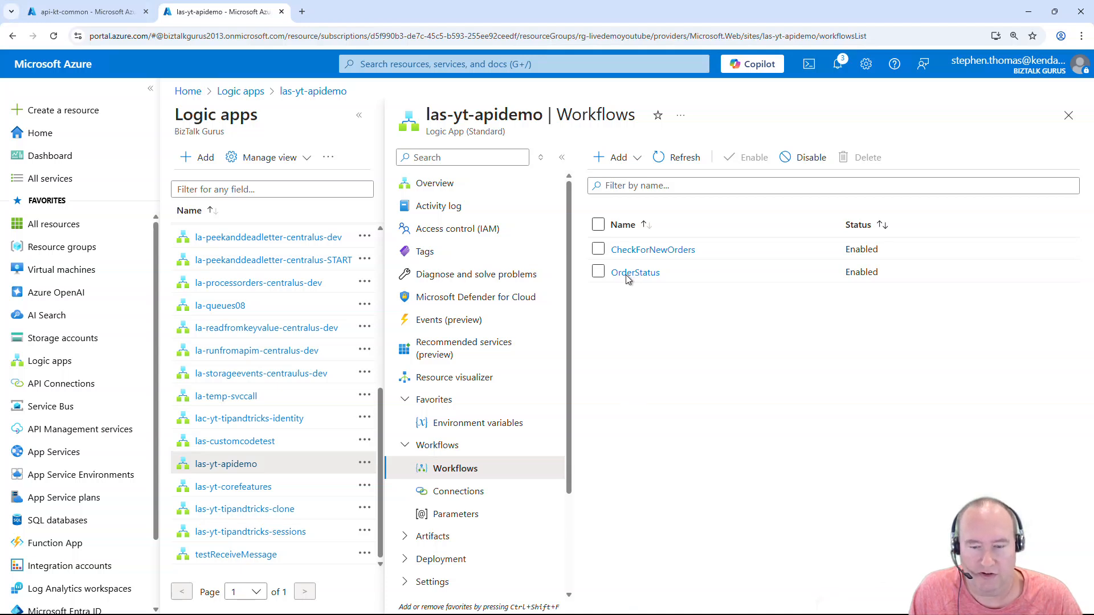
# - Open the OrderStatus workflow from the las-yt-apidemo Workflows list in the designer
pyautogui.click(634, 272)
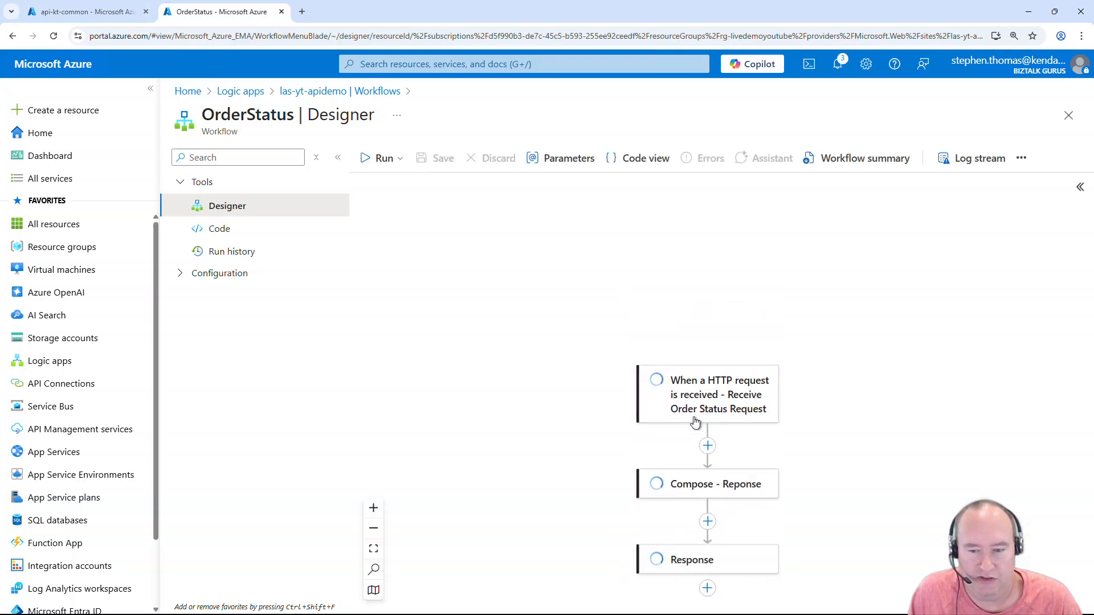
# - Check the OrderStatus HTTP request trigger, then reach api-kt-common's Define a new API options
pyautogui.click(706, 394)
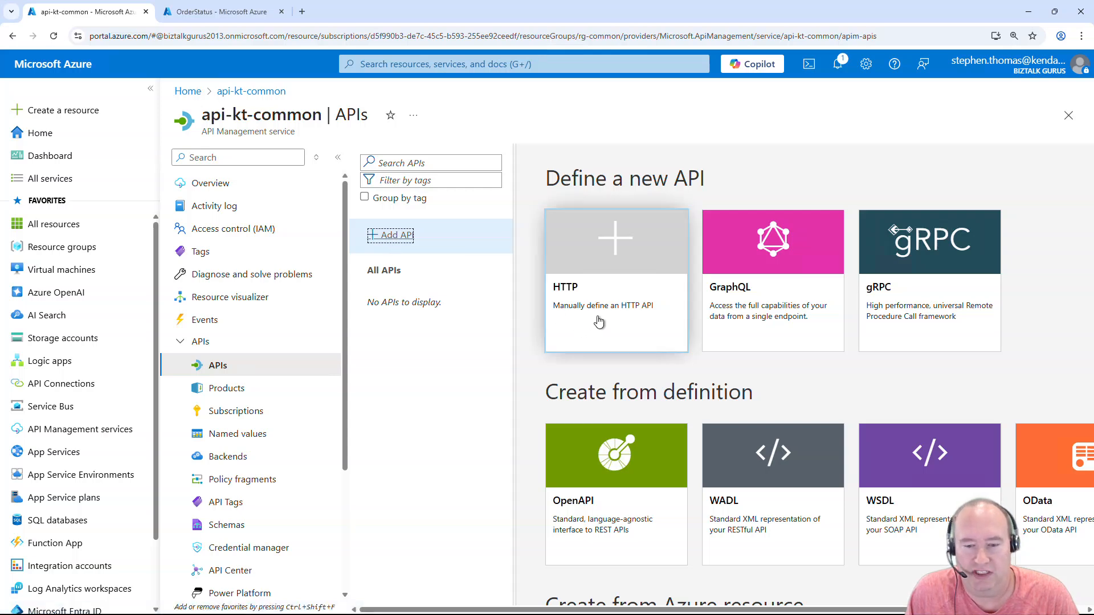
pyautogui.click(615, 240)
pyautogui.write('Get')
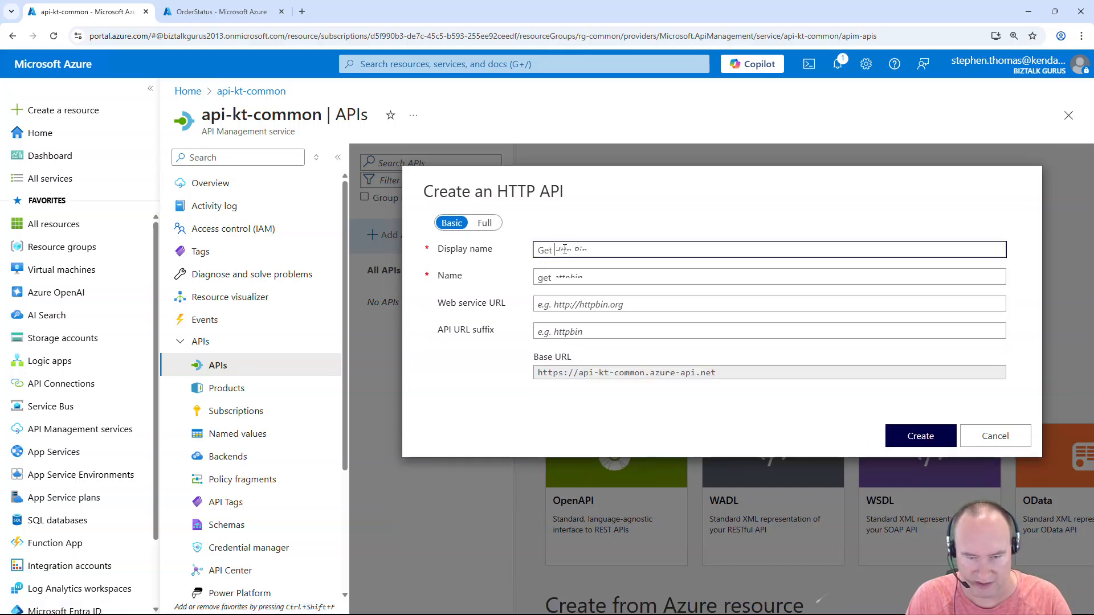
pyautogui.write('Order Status')
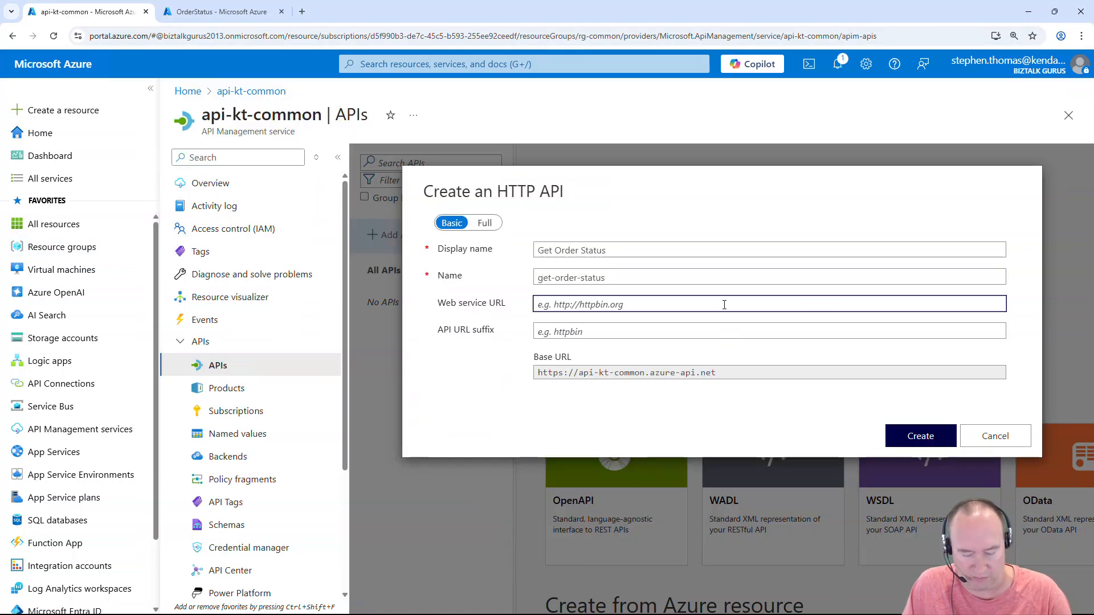
pyautogui.write('https://las-yt-apidemo.azurewebsites.net:443/api')
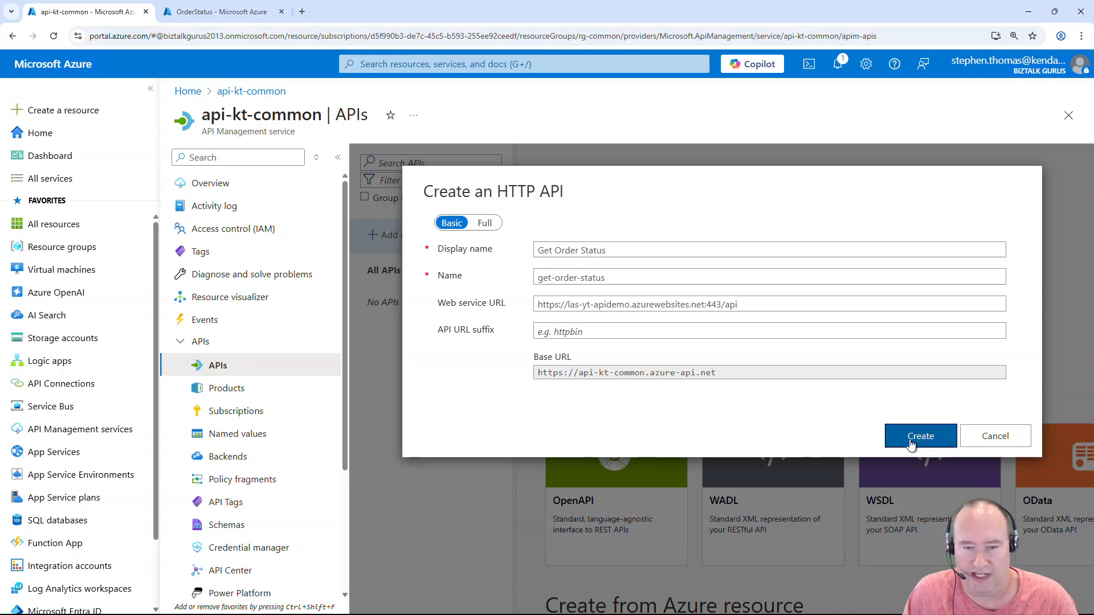
pyautogui.click(919, 435)
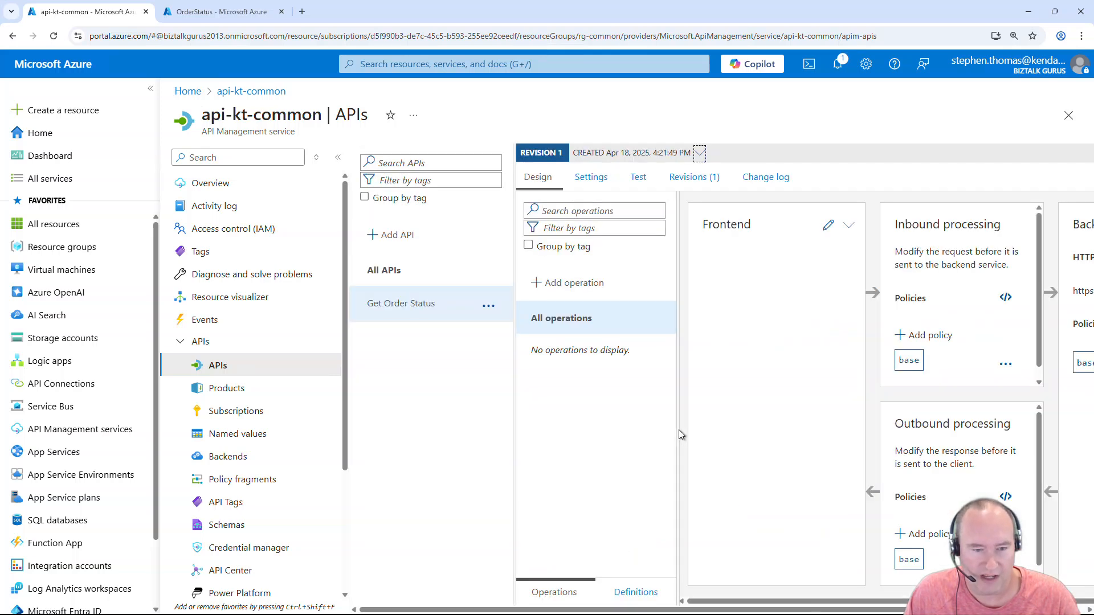
pyautogui.moveTo(426, 314)
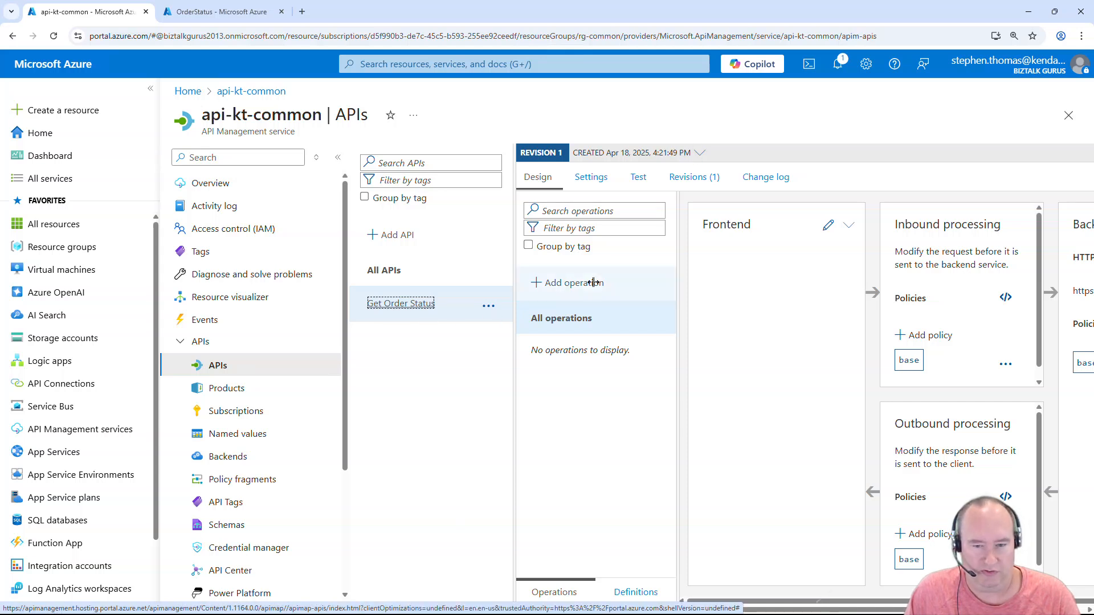
# - Add and save a POST operation named 'Order Status' at path /order-status
pyautogui.click(568, 283)
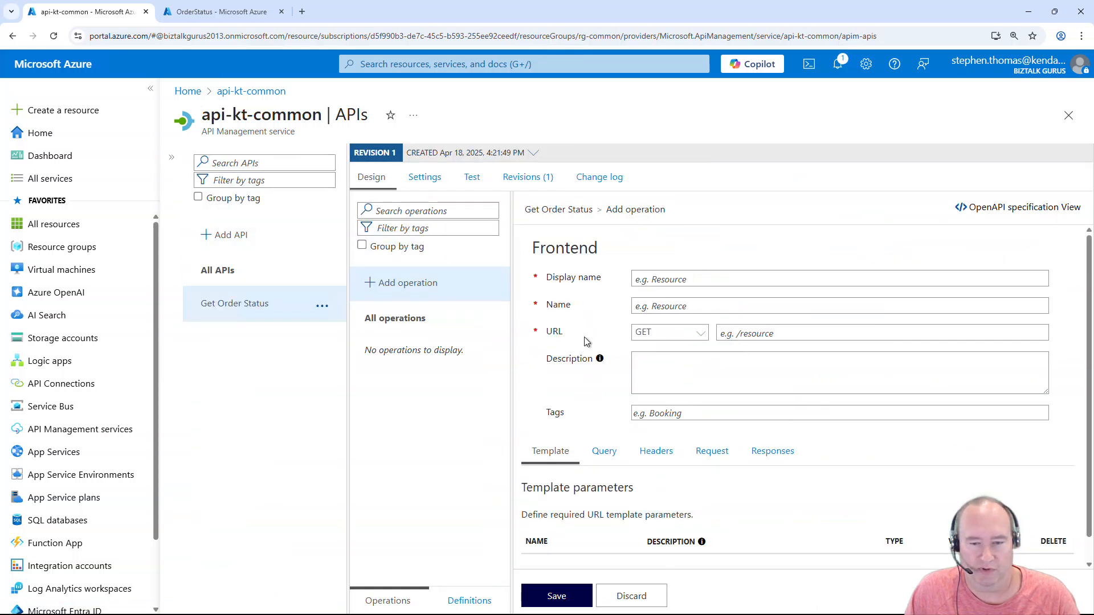
pyautogui.write('Order Status')
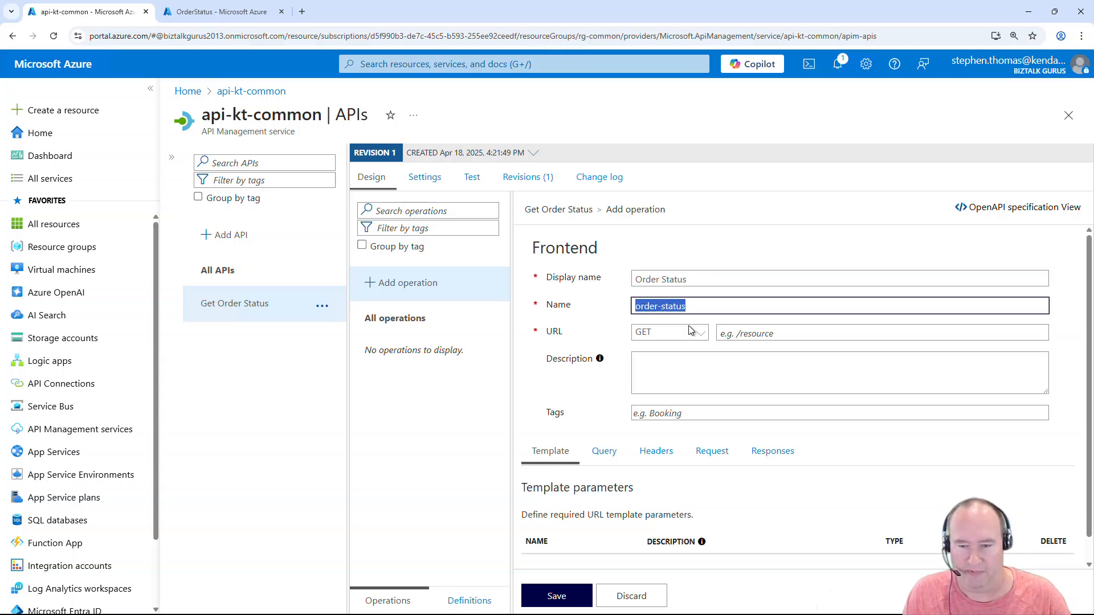
pyautogui.click(667, 332)
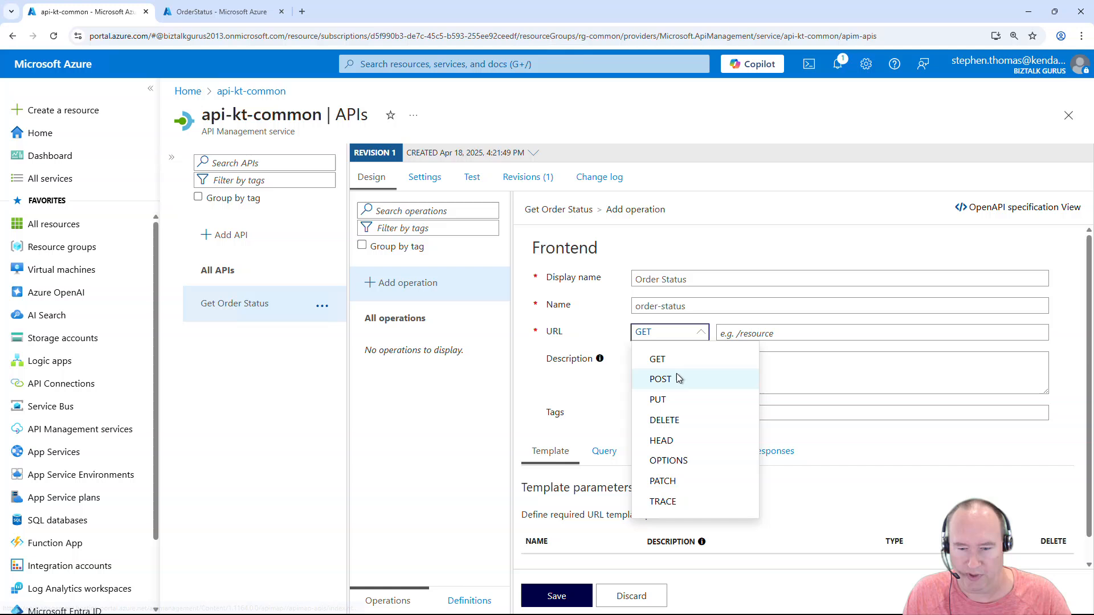
pyautogui.click(659, 379)
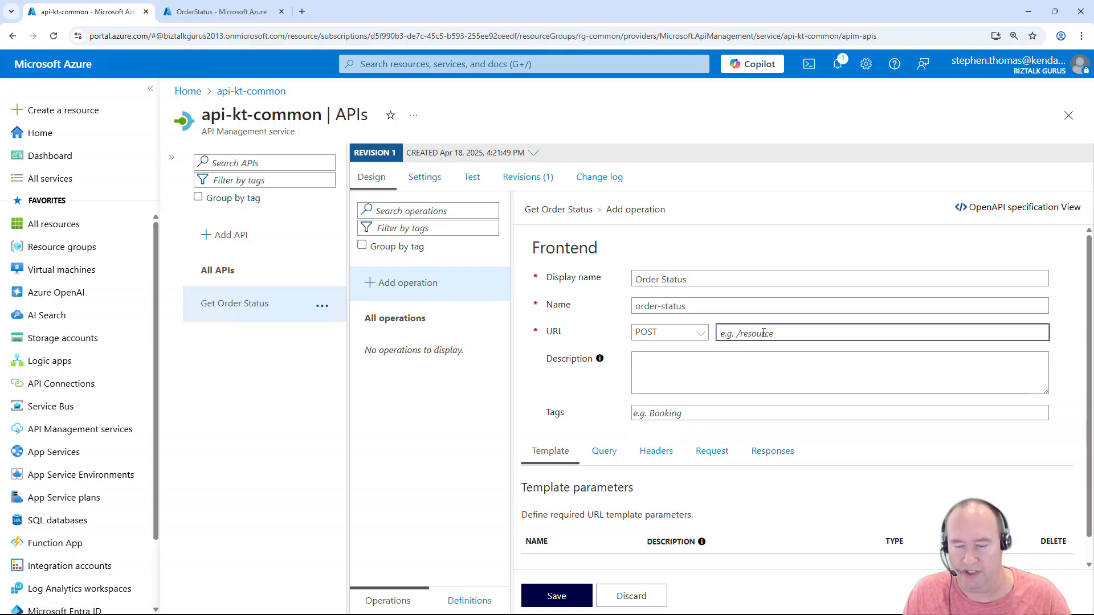
pyautogui.write('order-status')
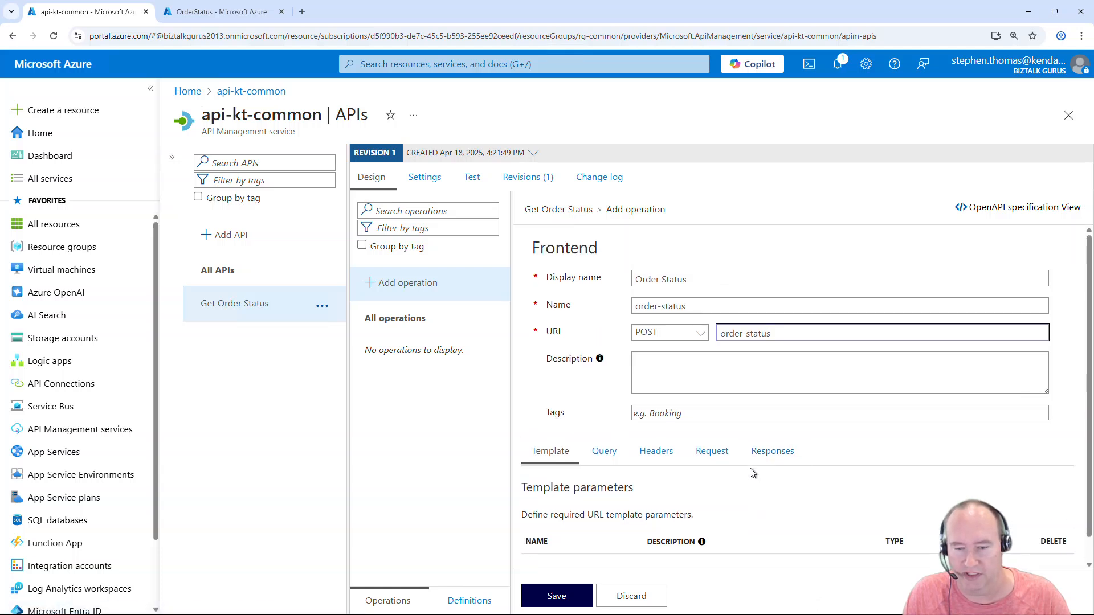
pyautogui.click(556, 596)
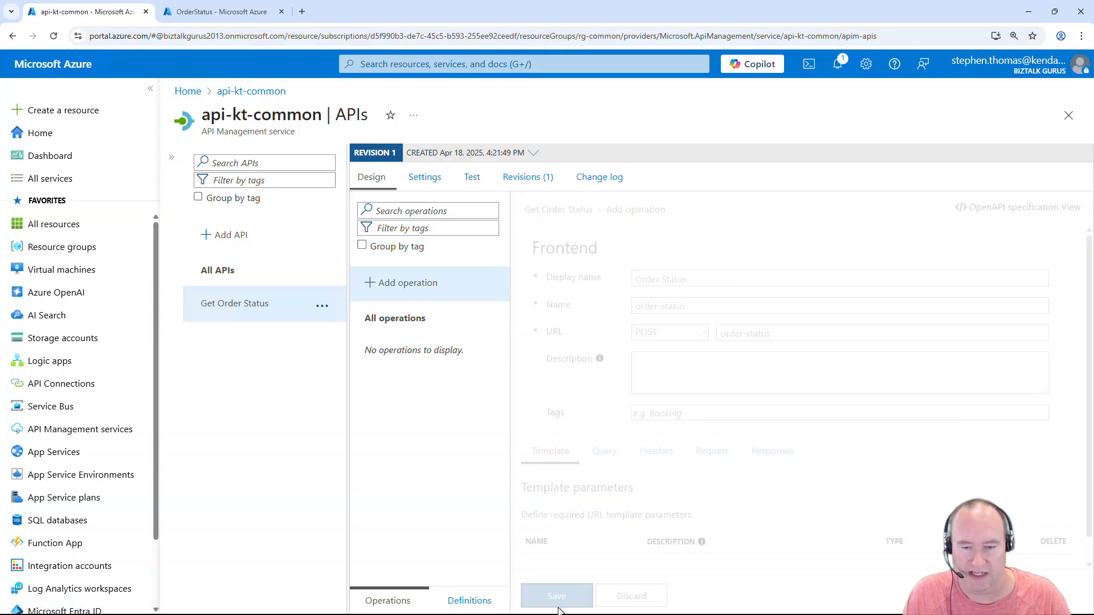
pyautogui.click(556, 596)
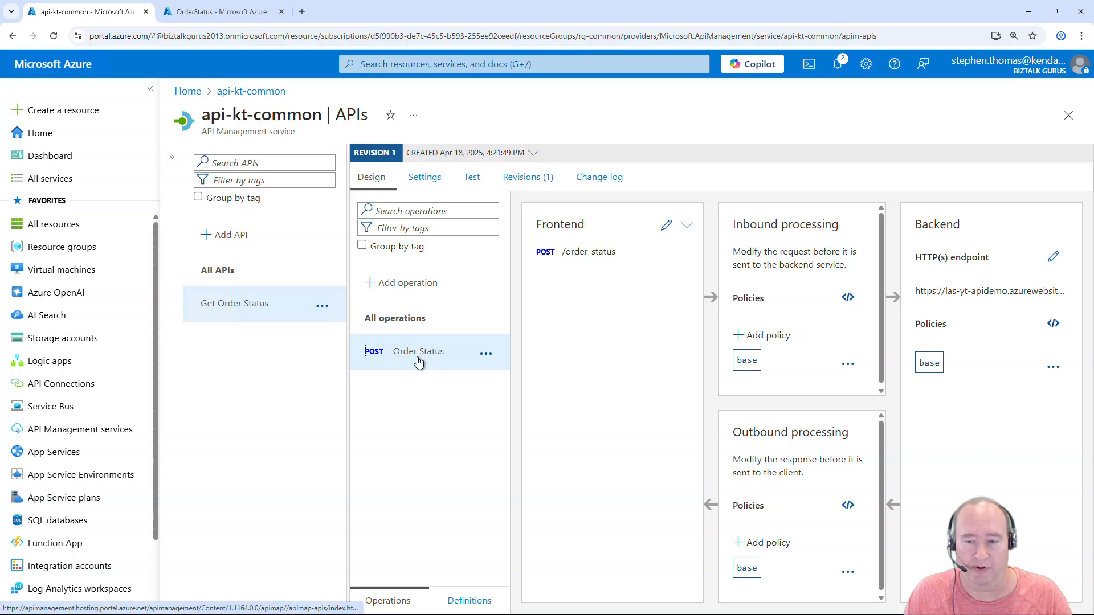
pyautogui.moveTo(426, 372)
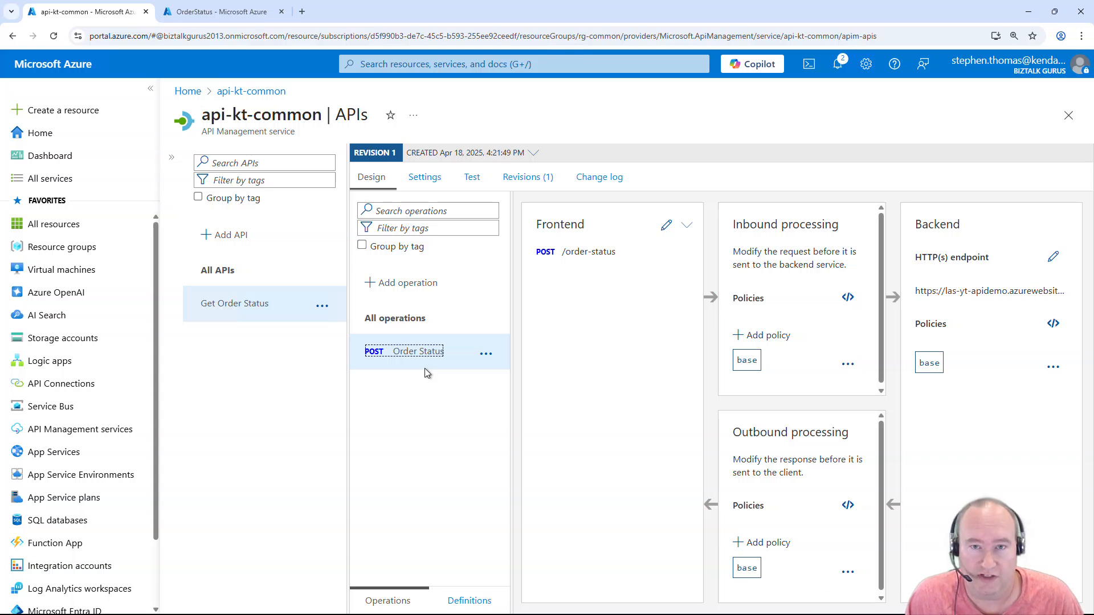
pyautogui.moveTo(473, 325)
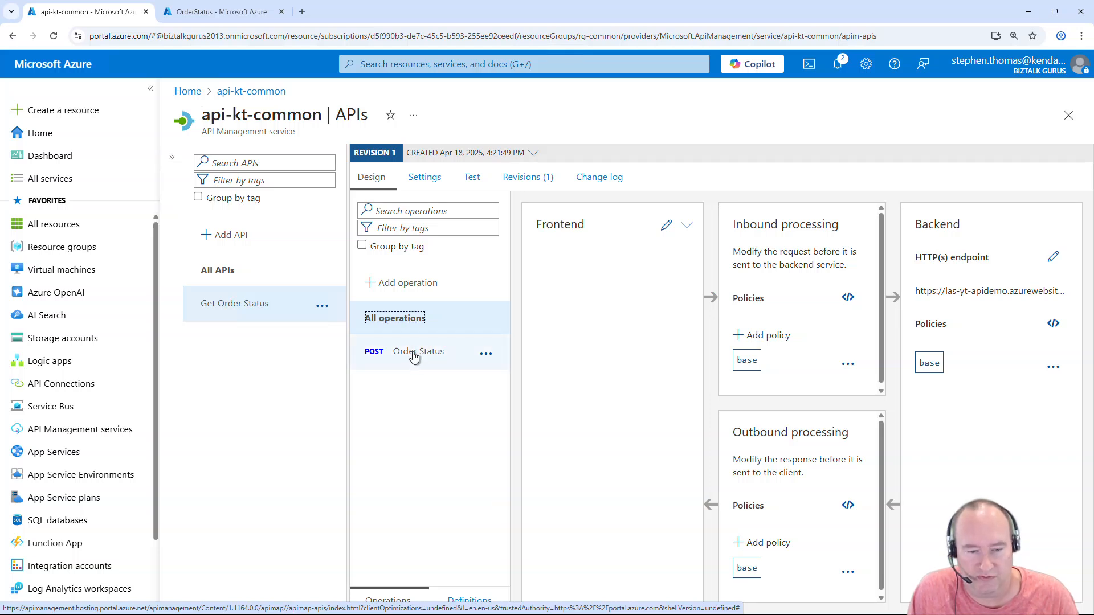
pyautogui.moveTo(418, 350)
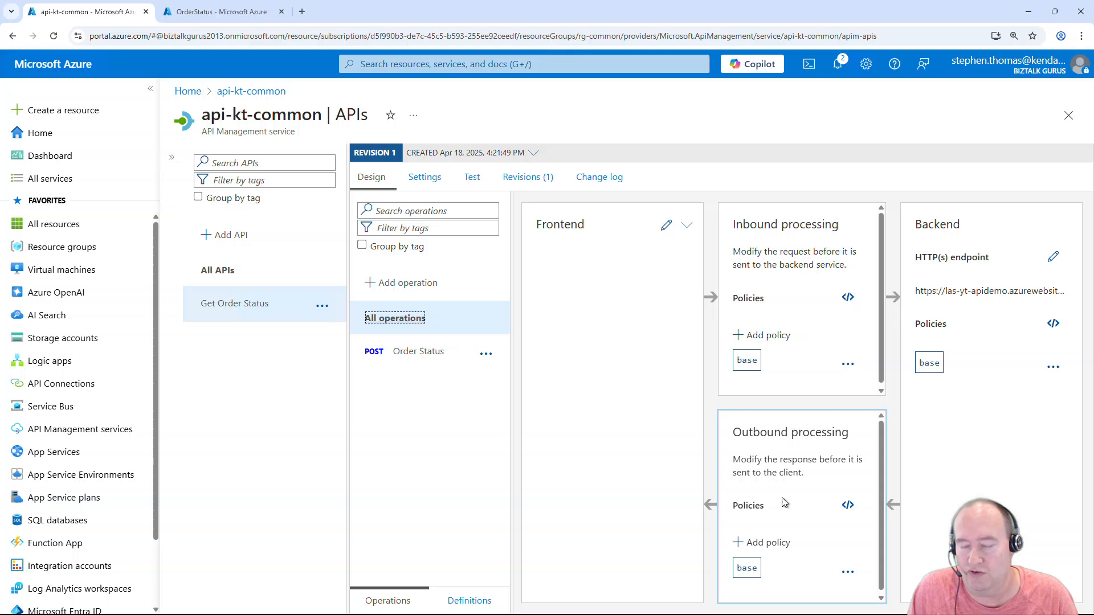
pyautogui.moveTo(762, 493)
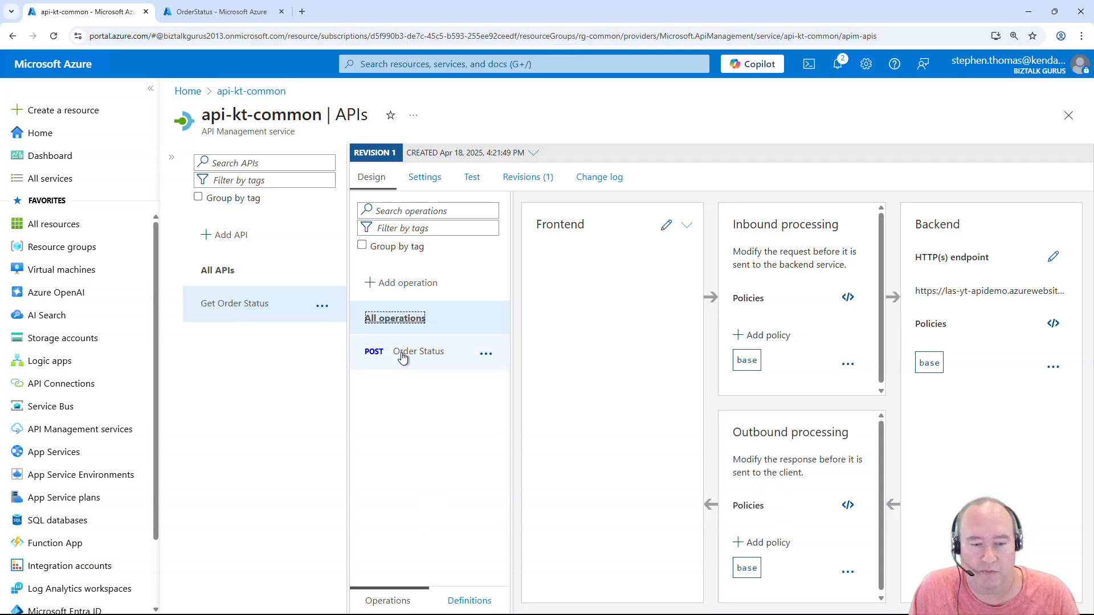
# - View the POST /order-status operation's frontend, base policies and las-yt-apidemo backend
pyautogui.click(418, 351)
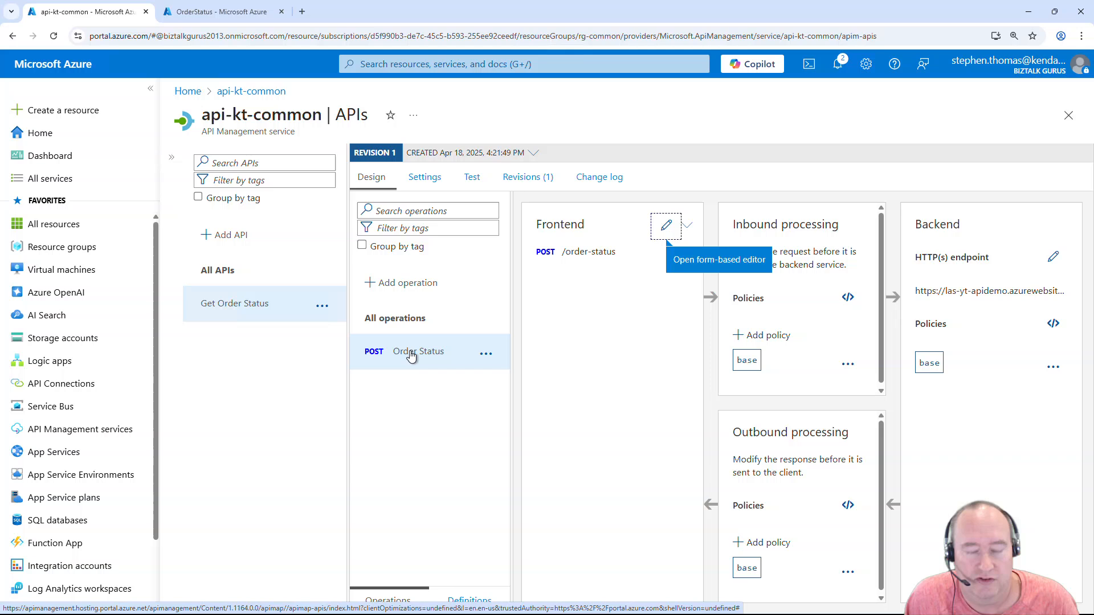
pyautogui.moveTo(403, 358)
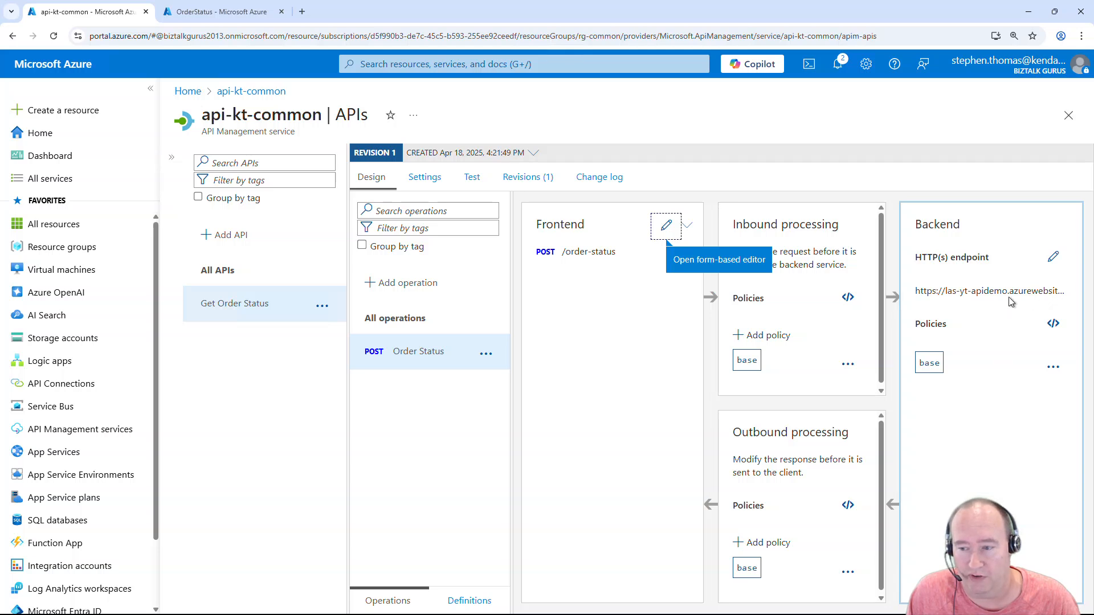
pyautogui.moveTo(948, 307)
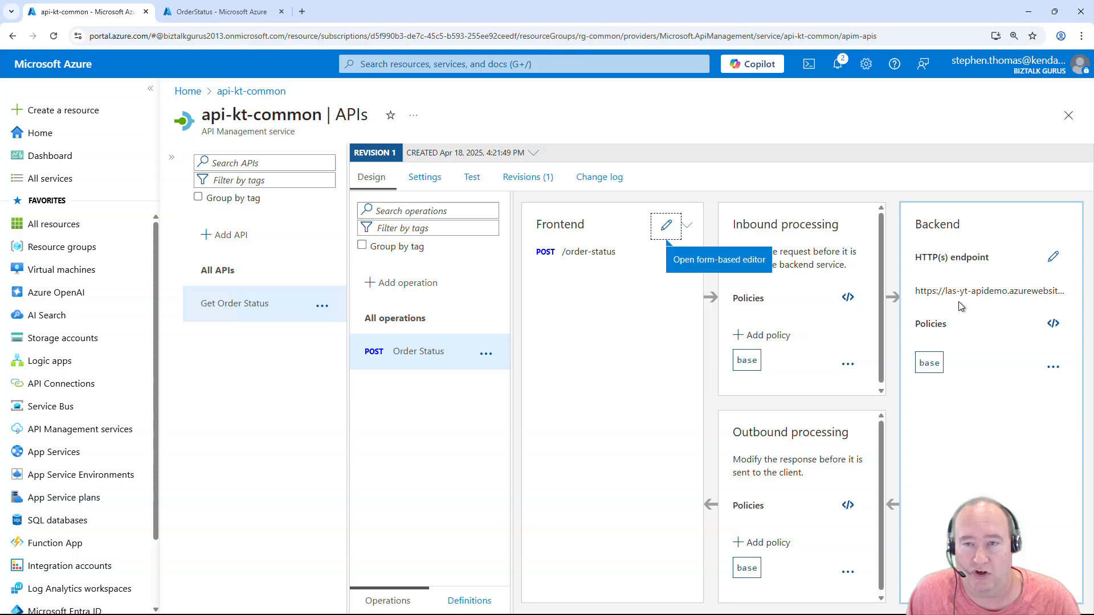
pyautogui.moveTo(705, 348)
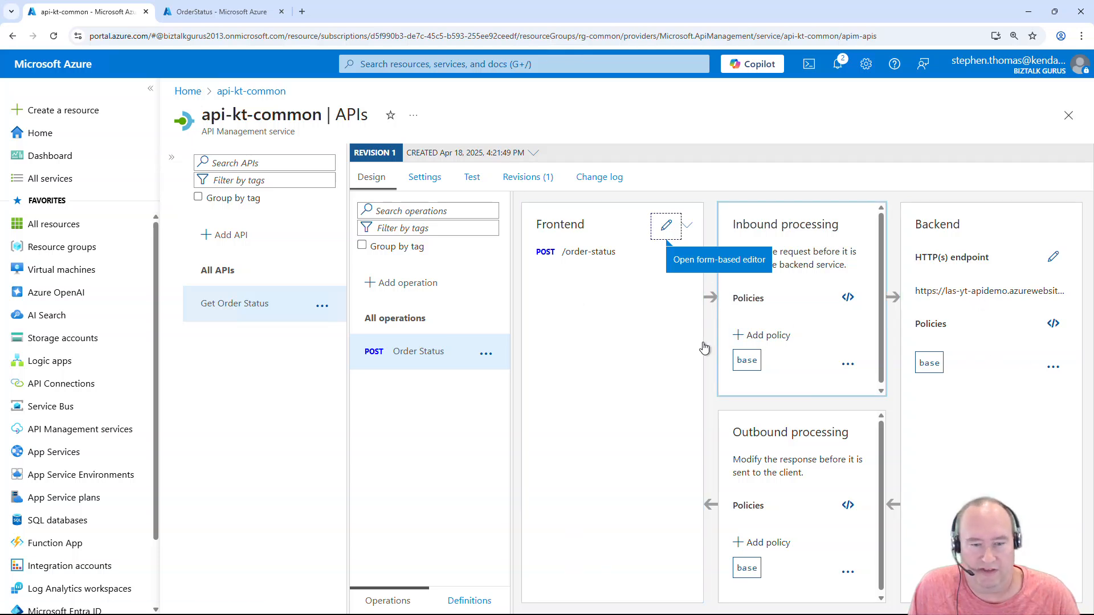
# - Save a Rewrite URL inbound policy with the OrderStatus trigger path and signed query string
pyautogui.click(419, 351)
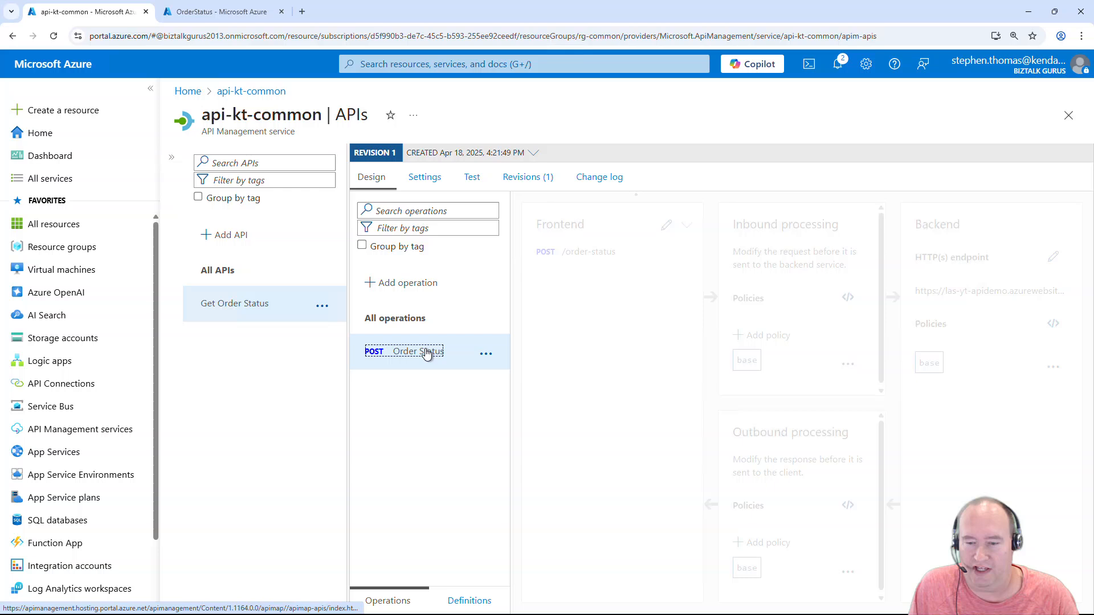
pyautogui.click(761, 335)
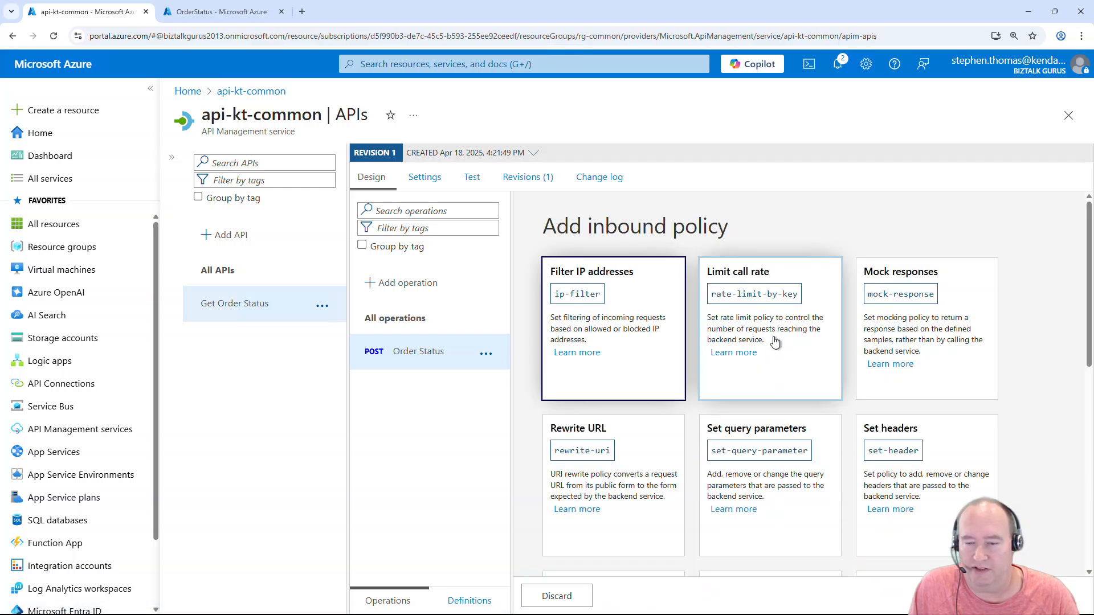
pyautogui.moveTo(667, 457)
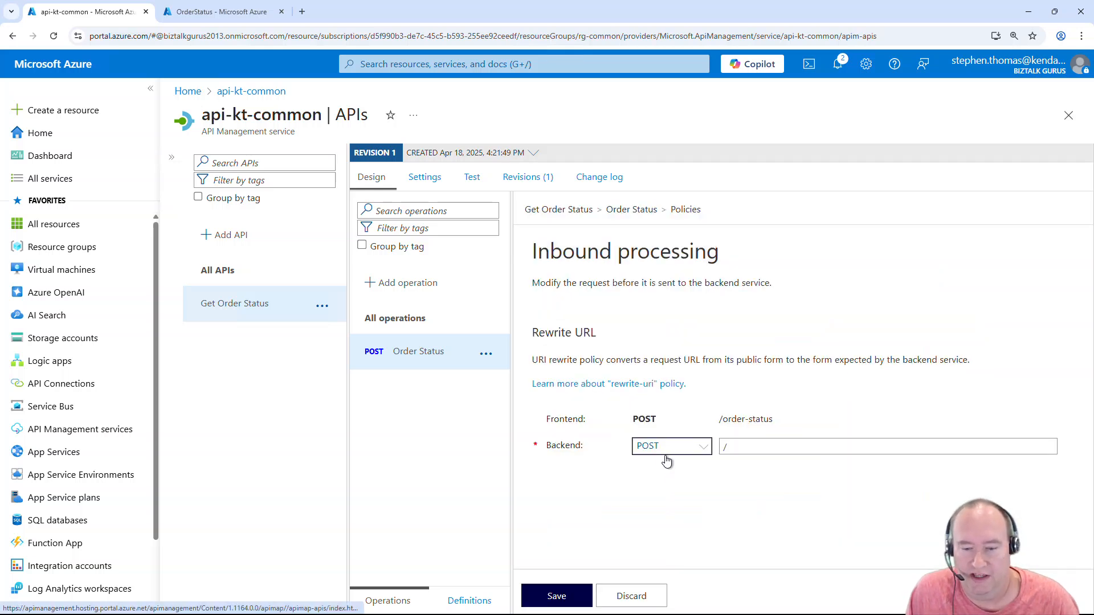
pyautogui.click(886, 446)
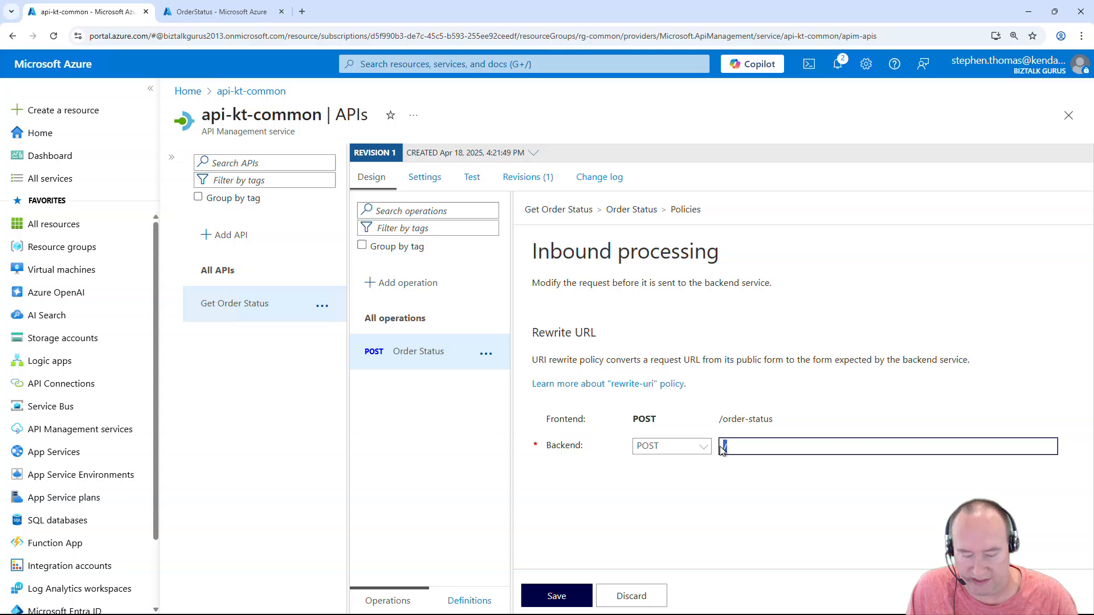
pyautogui.write('Request%2Frun&sv=1.0&sig=G4vmPtcBr7KcxJRoS9FwfoJax92M3ufxYXSgc_HVIzc')
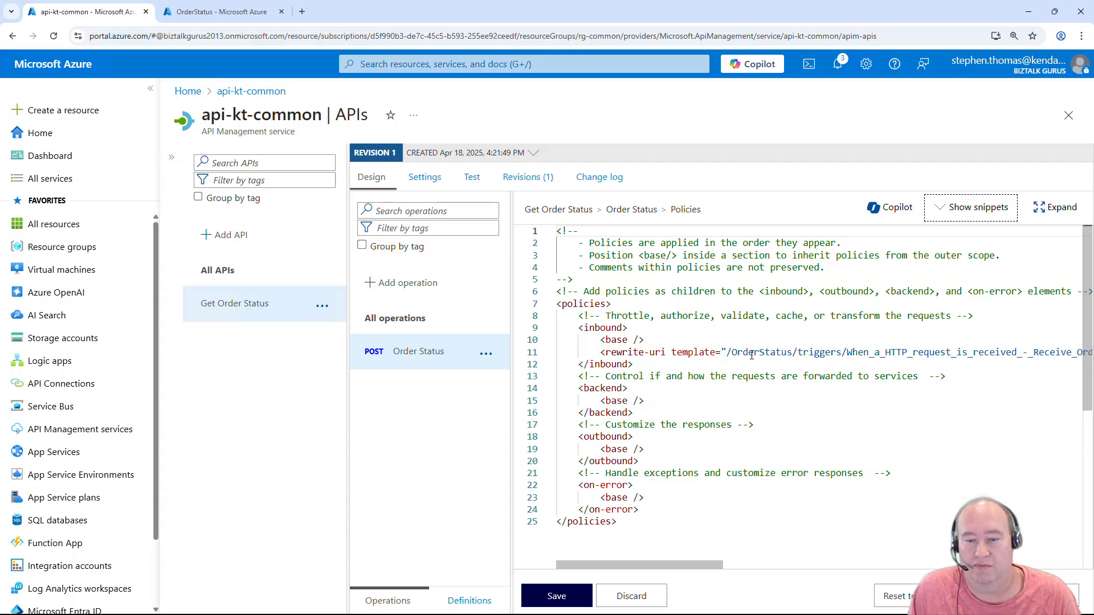
pyautogui.moveTo(752, 356)
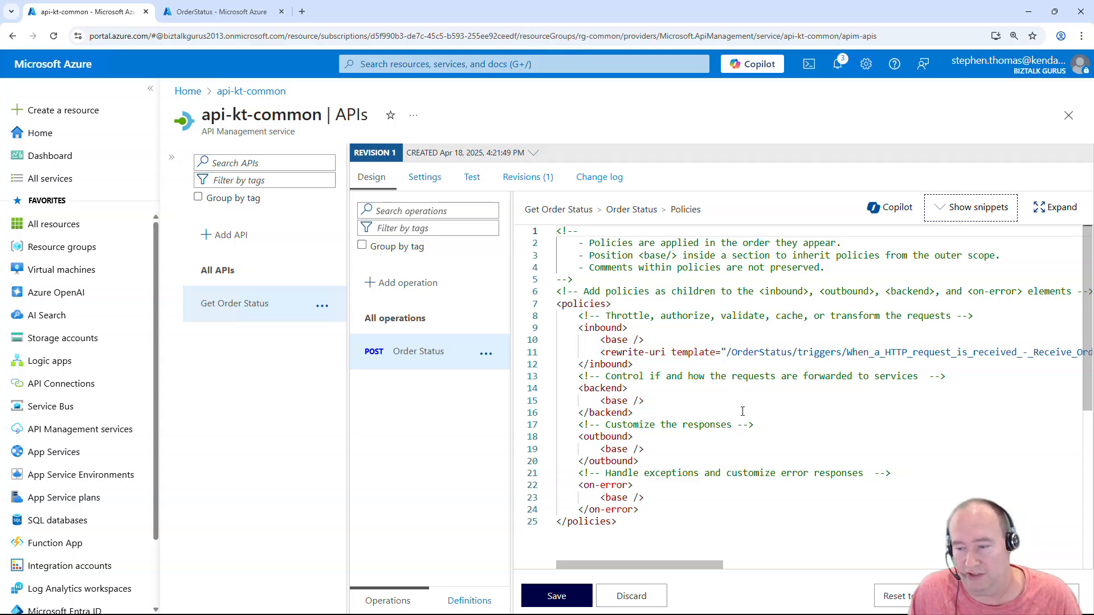
pyautogui.moveTo(683, 462)
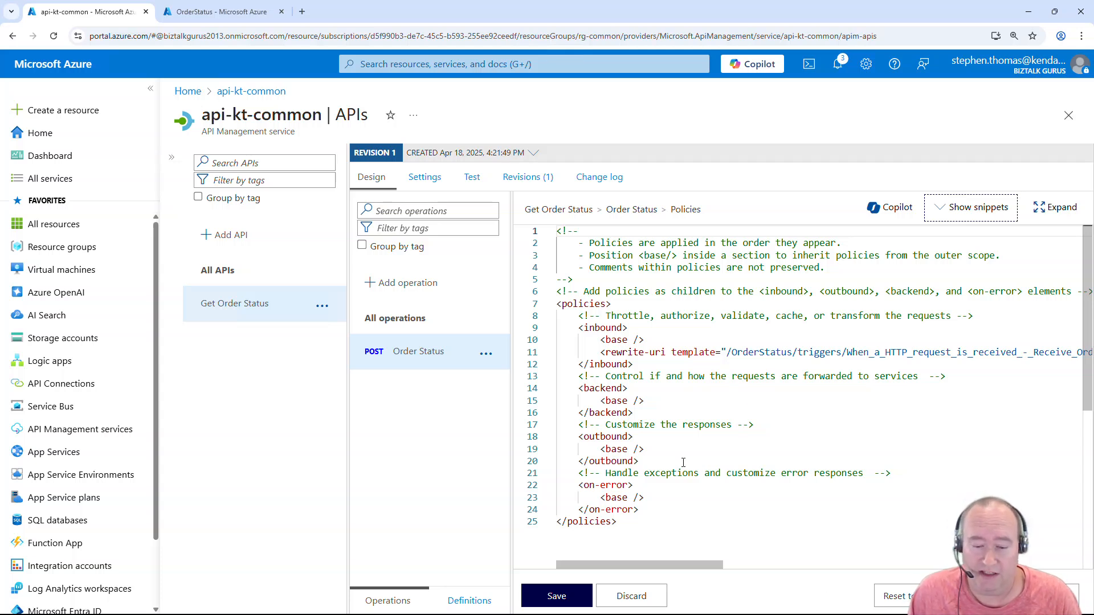
pyautogui.click(556, 596)
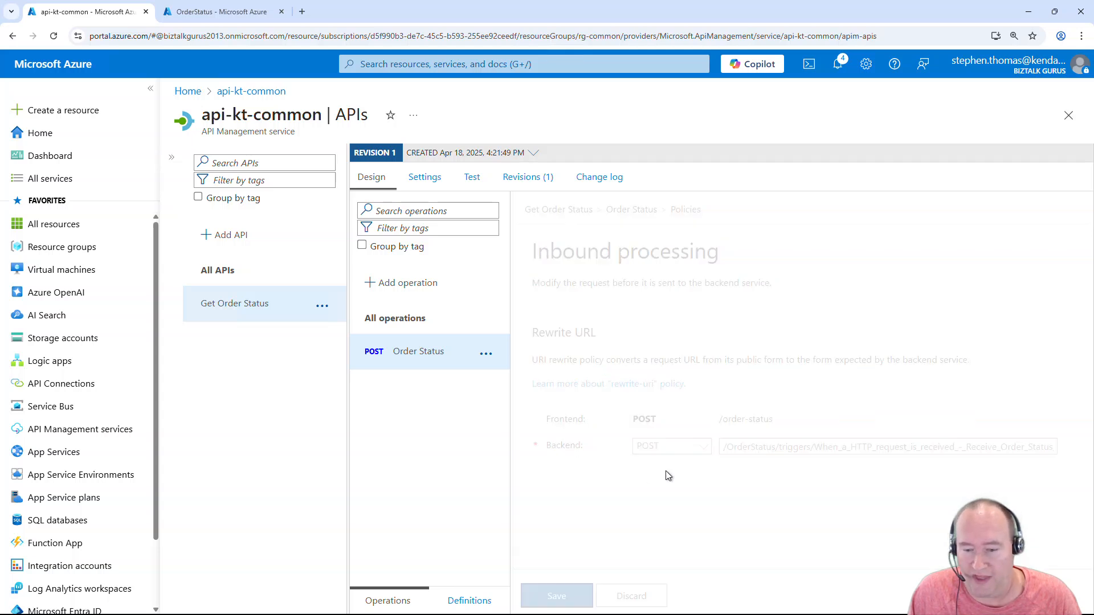
pyautogui.click(556, 595)
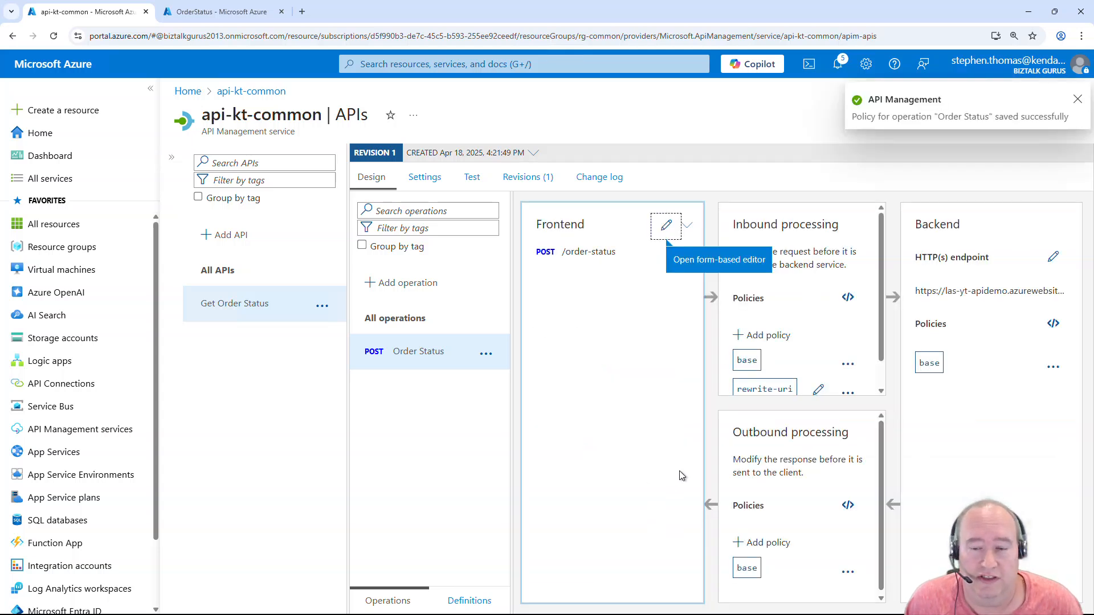
# - Open the Test console for the POST Order Status operation
pyautogui.click(471, 177)
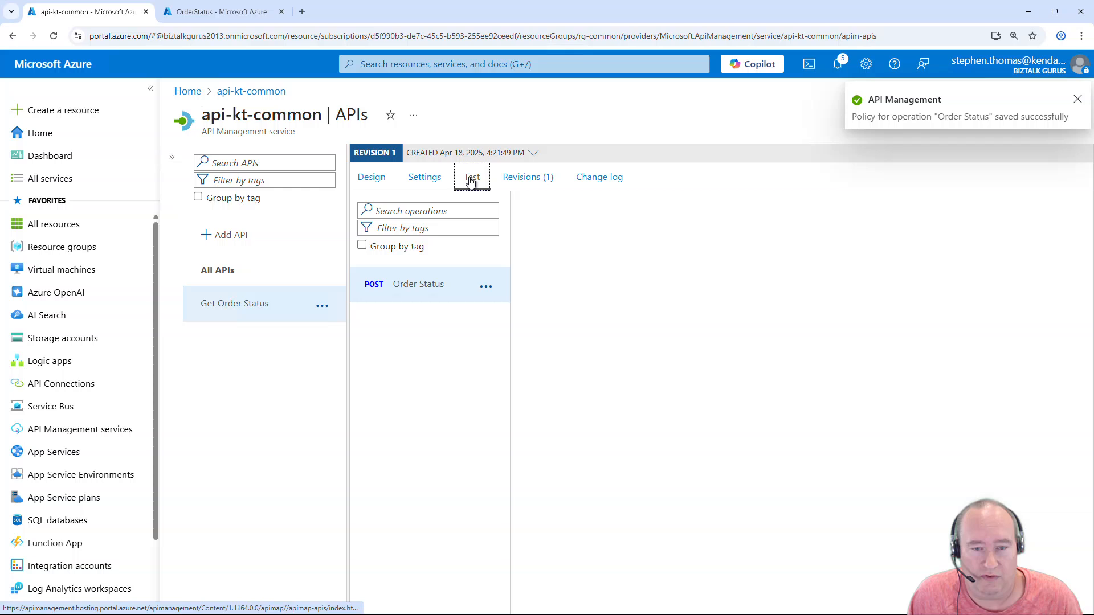
pyautogui.click(472, 177)
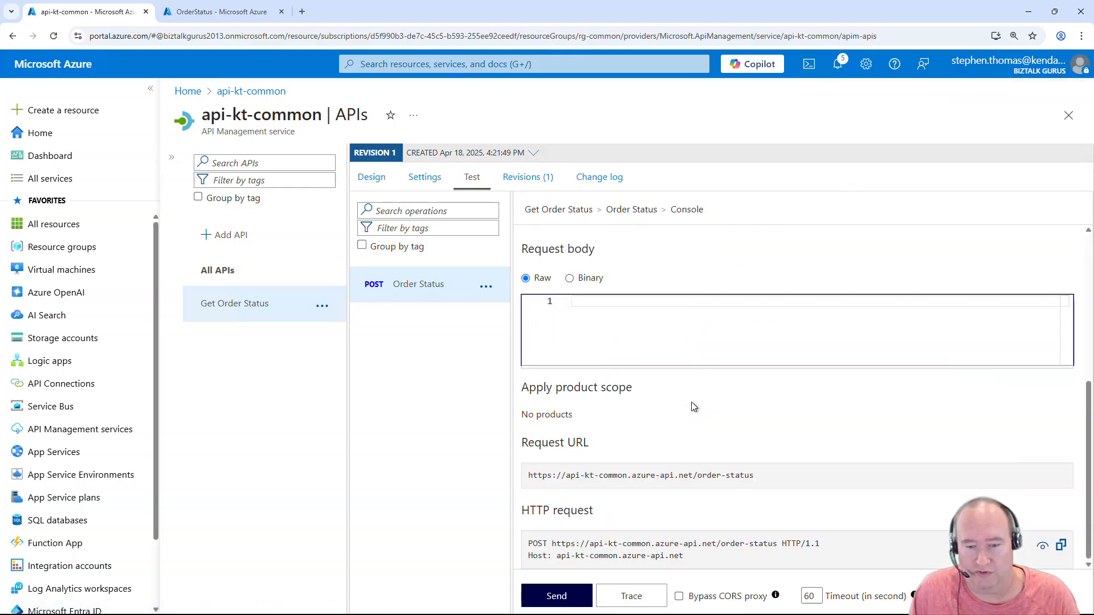
pyautogui.moveTo(773, 480)
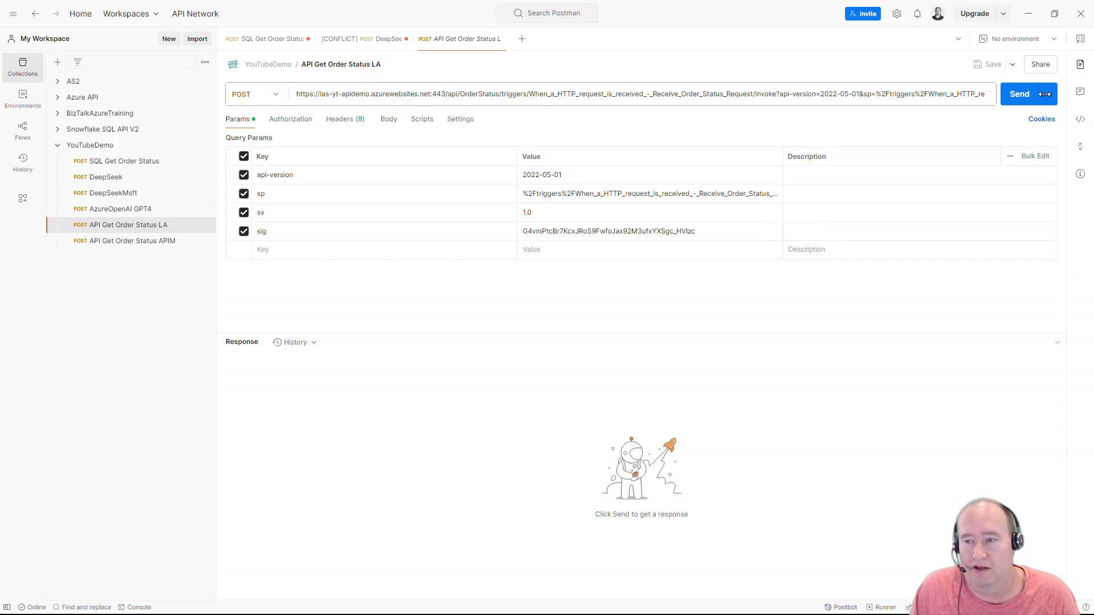
# - Send the direct Logic App request (200 OK), then the APIM order-status request (401)
pyautogui.click(1019, 93)
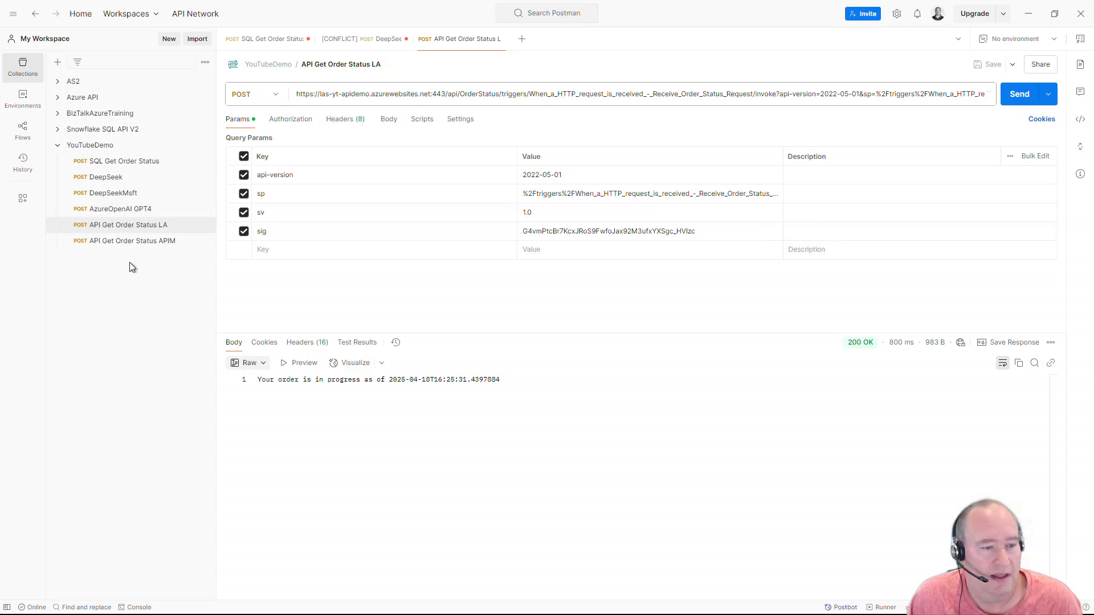
pyautogui.click(133, 240)
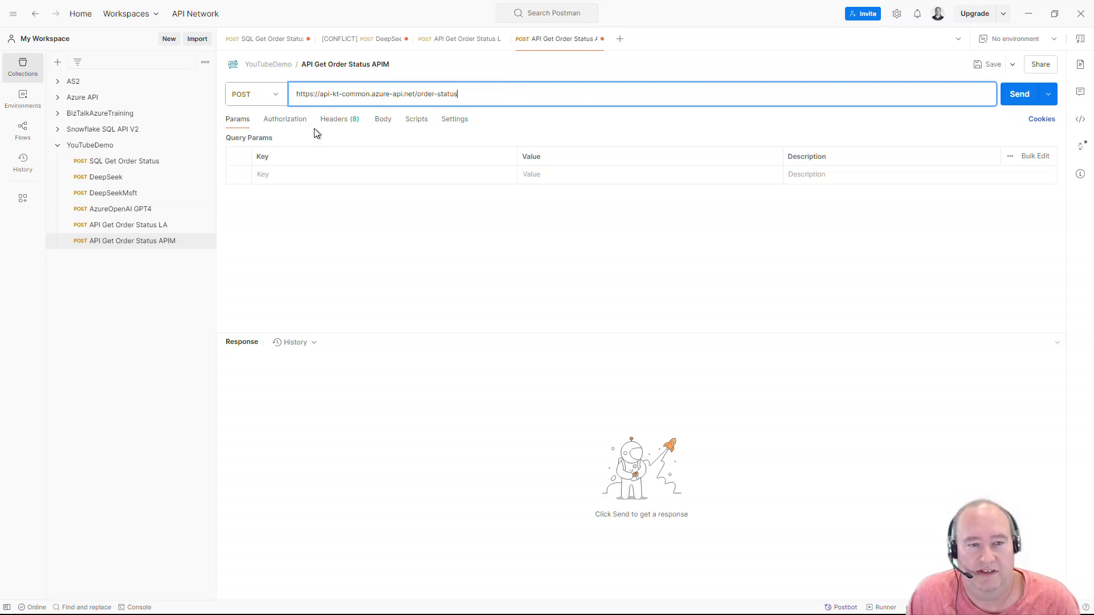
pyautogui.moveTo(478, 112)
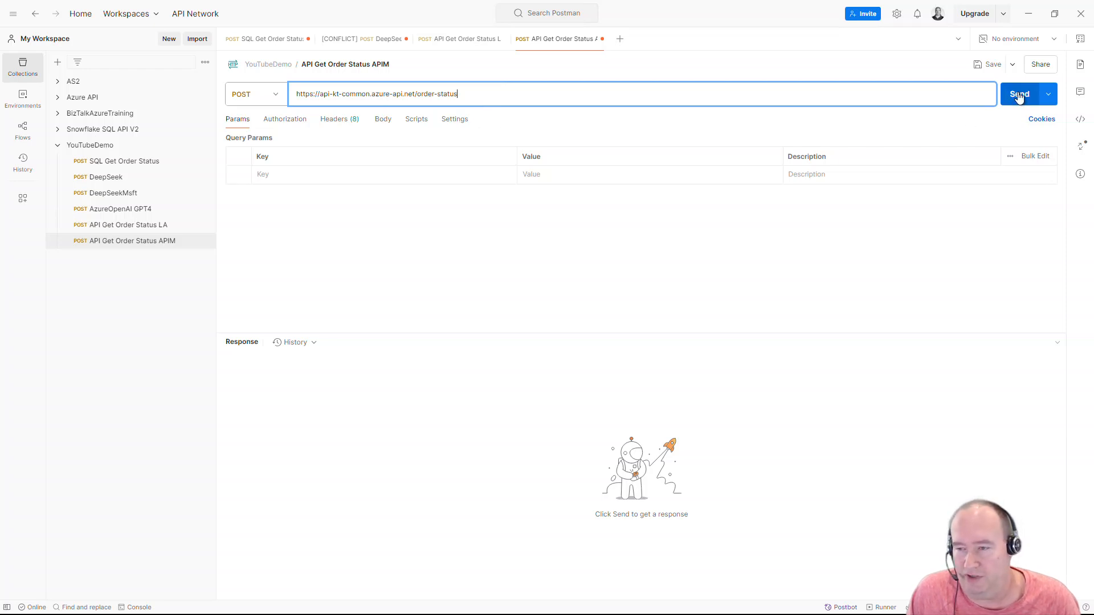
pyautogui.click(1020, 93)
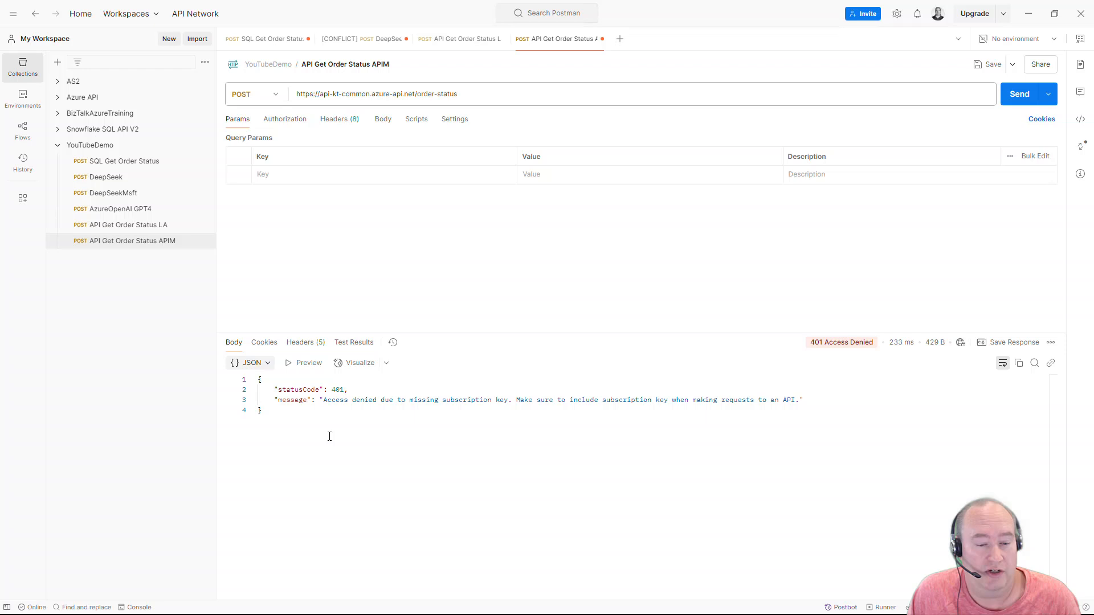
pyautogui.moveTo(686, 433)
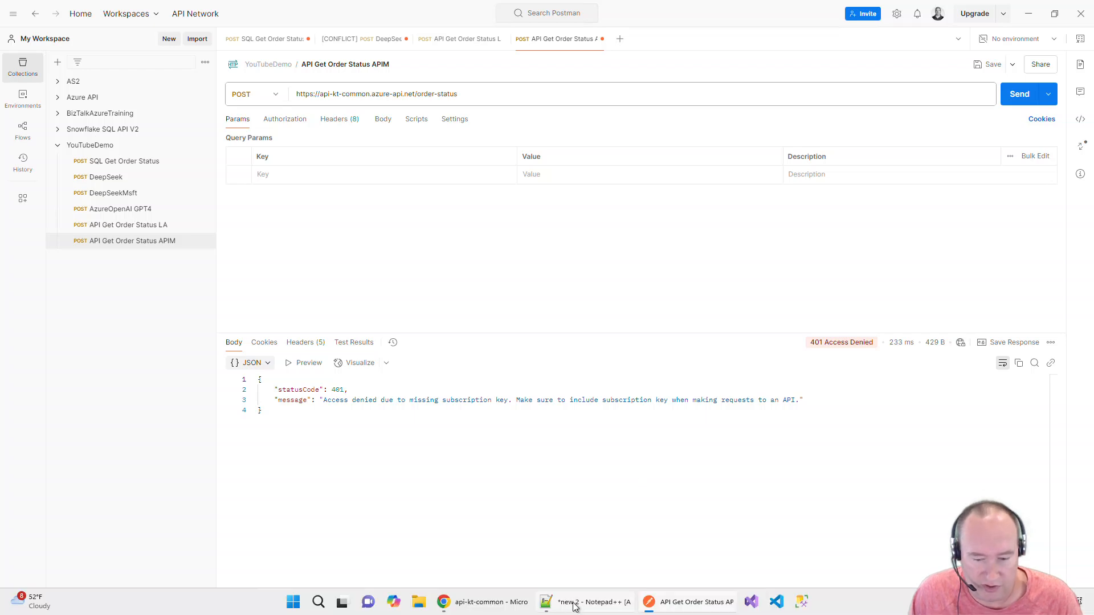
# - Uncheck Subscription required in Get Order Status settings and save
pyautogui.click(442, 602)
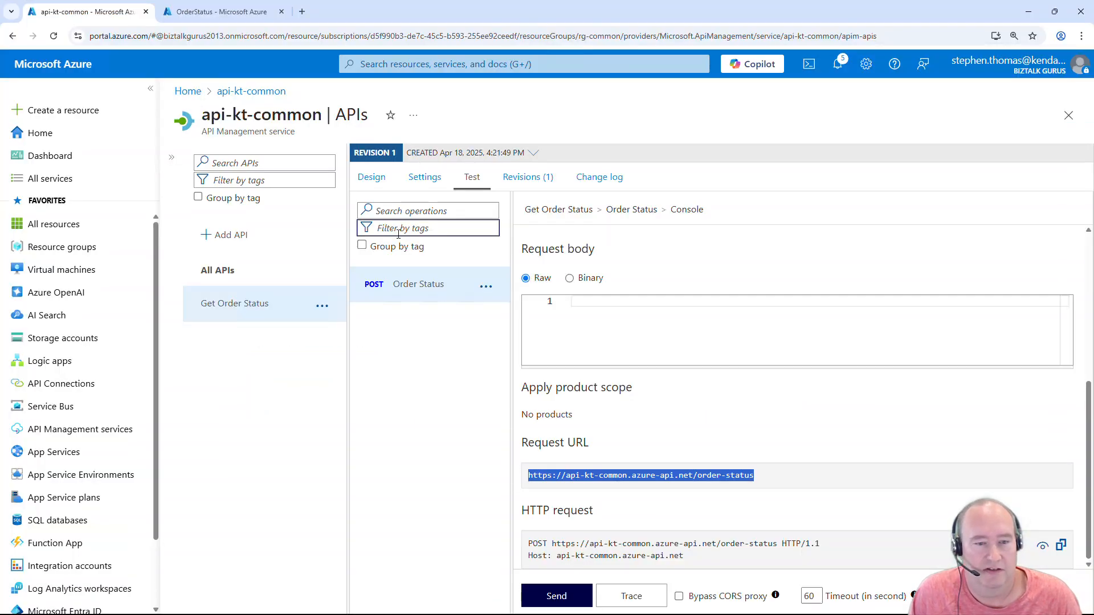
pyautogui.click(371, 177)
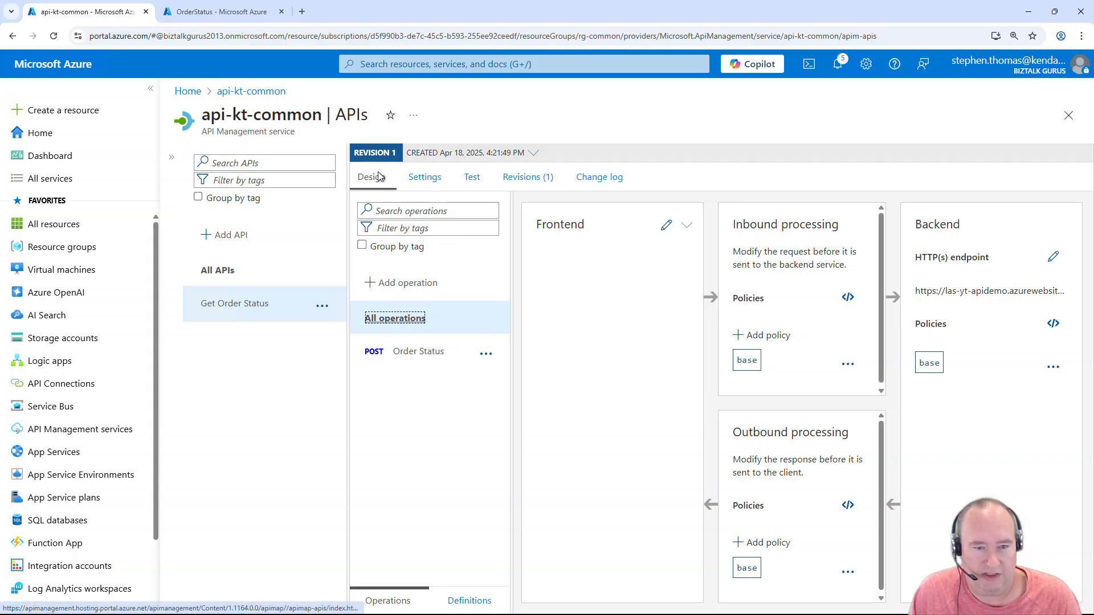
pyautogui.click(423, 176)
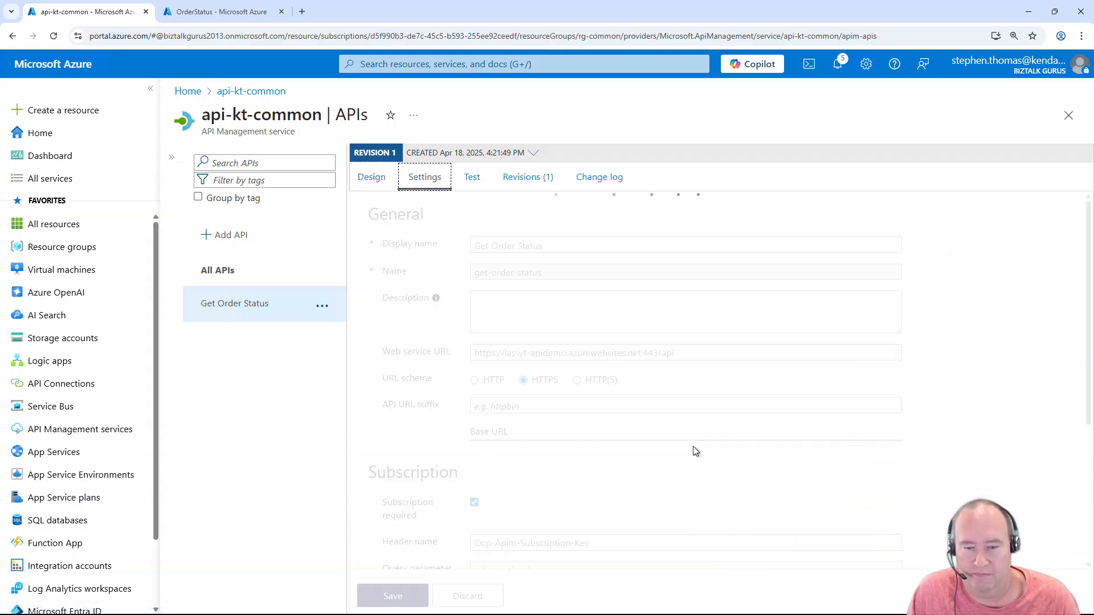
pyautogui.scroll(-3)
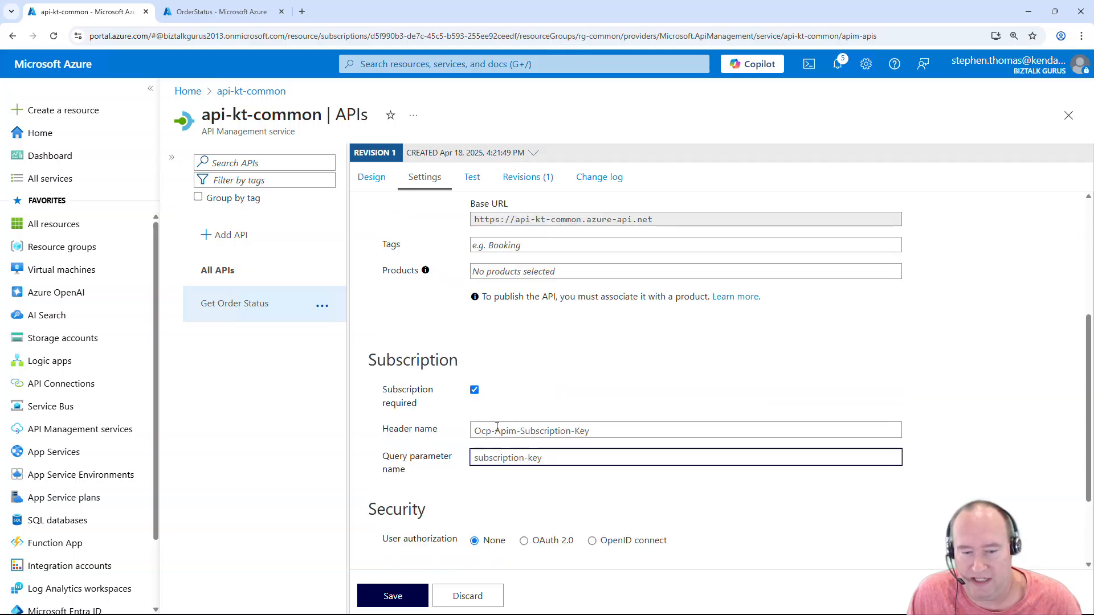
pyautogui.click(473, 389)
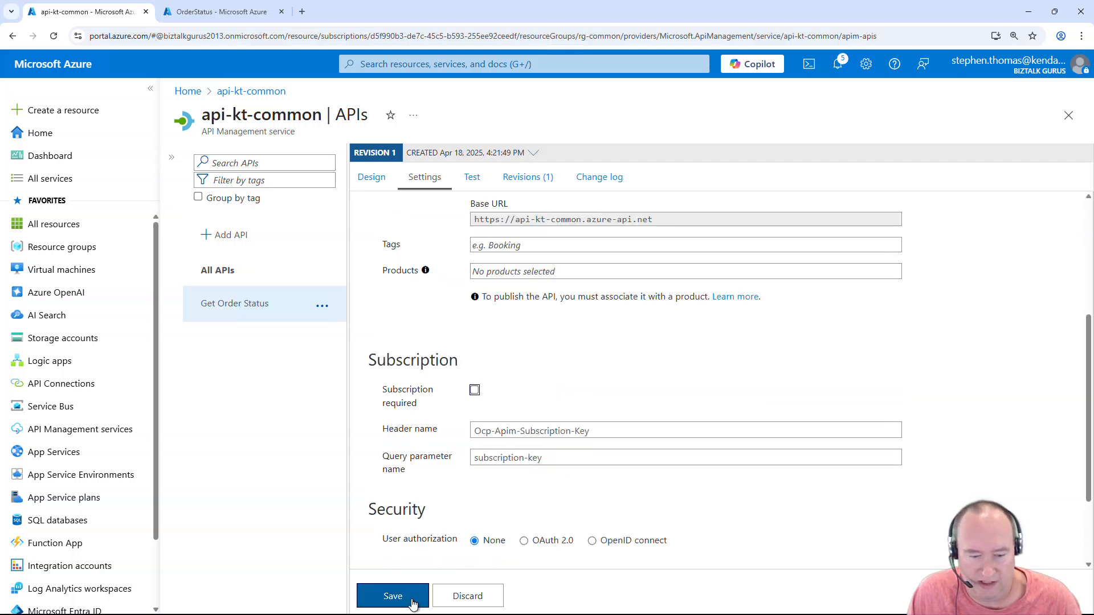
pyautogui.click(392, 596)
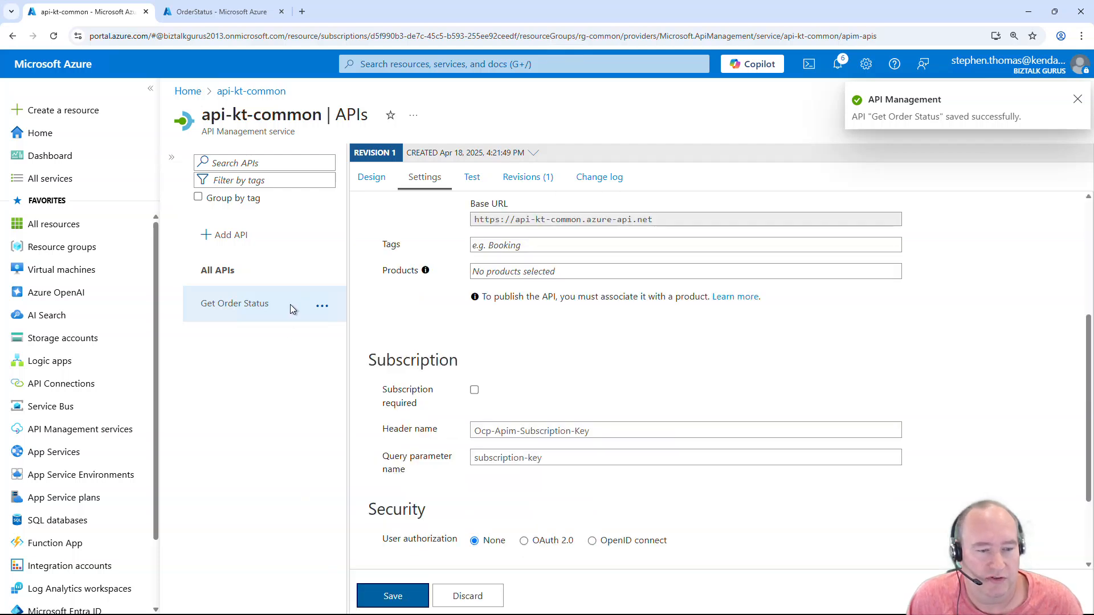
pyautogui.click(371, 176)
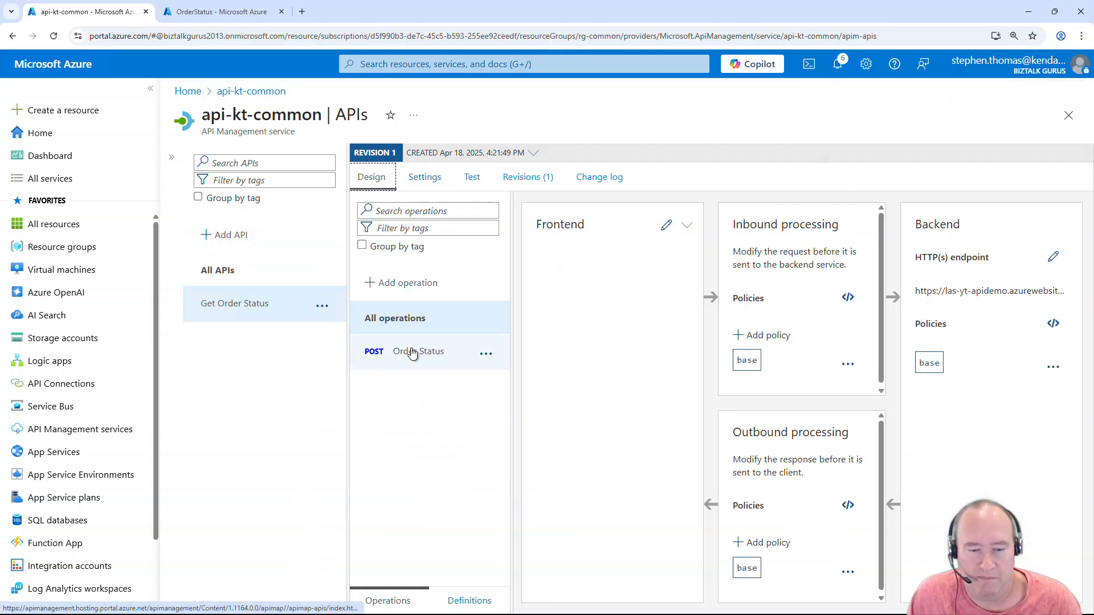
# - Add a Filter IP addresses policy on all operations allowing 20.106.40.1–20.106.40.255
pyautogui.click(394, 318)
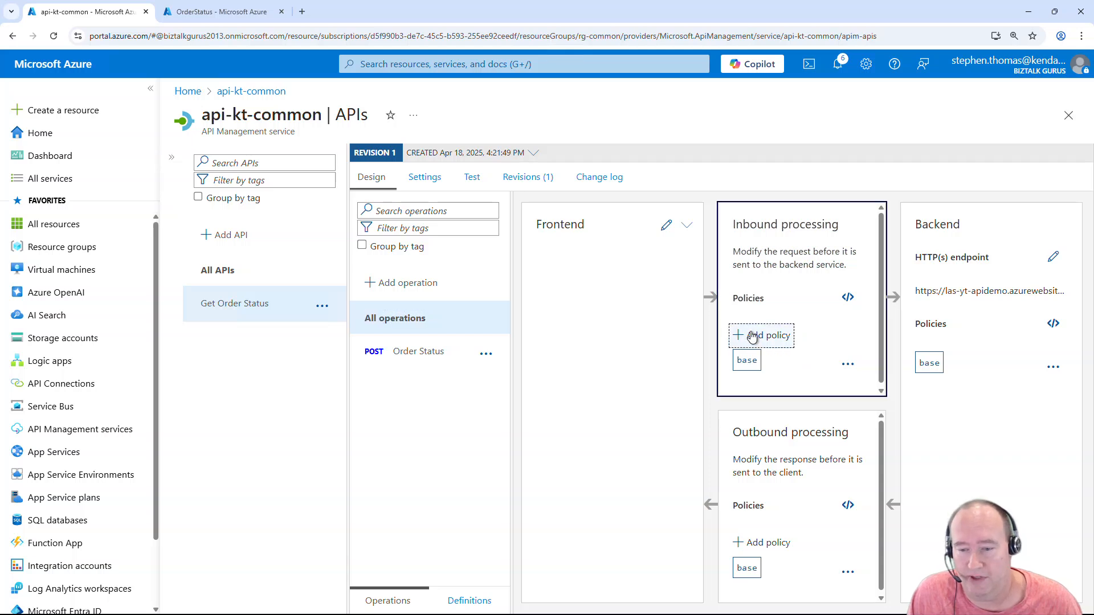
pyautogui.click(761, 336)
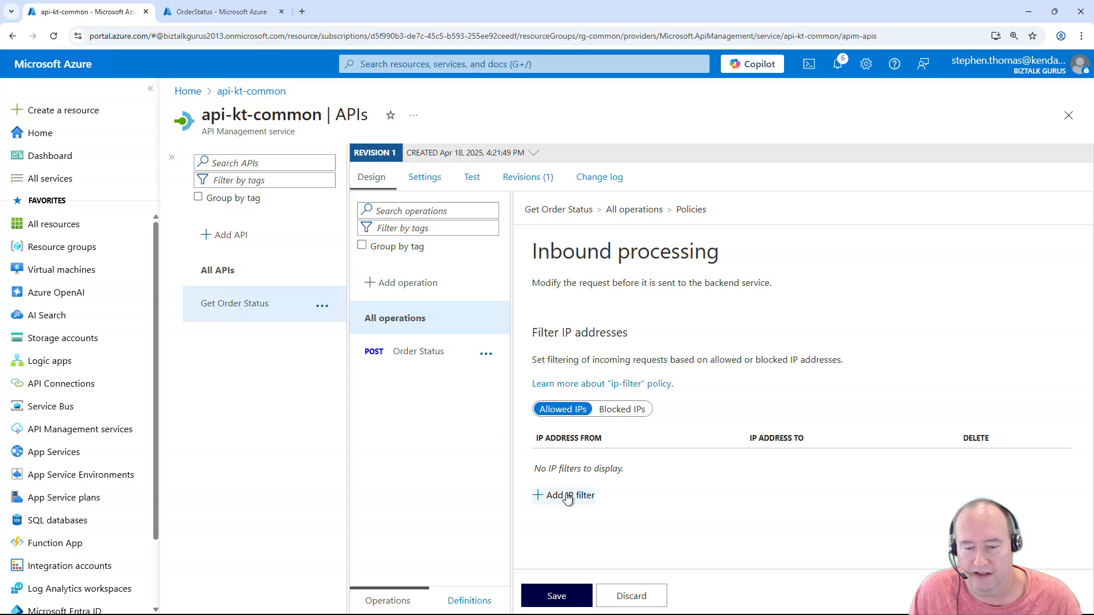
pyautogui.click(568, 494)
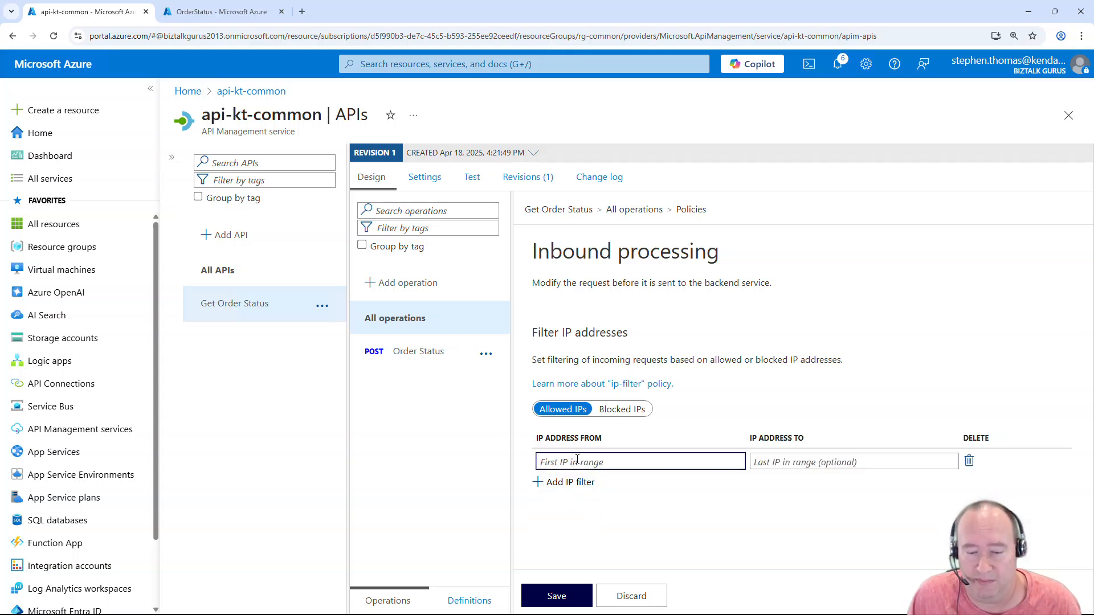
pyautogui.write('20.106.40.1')
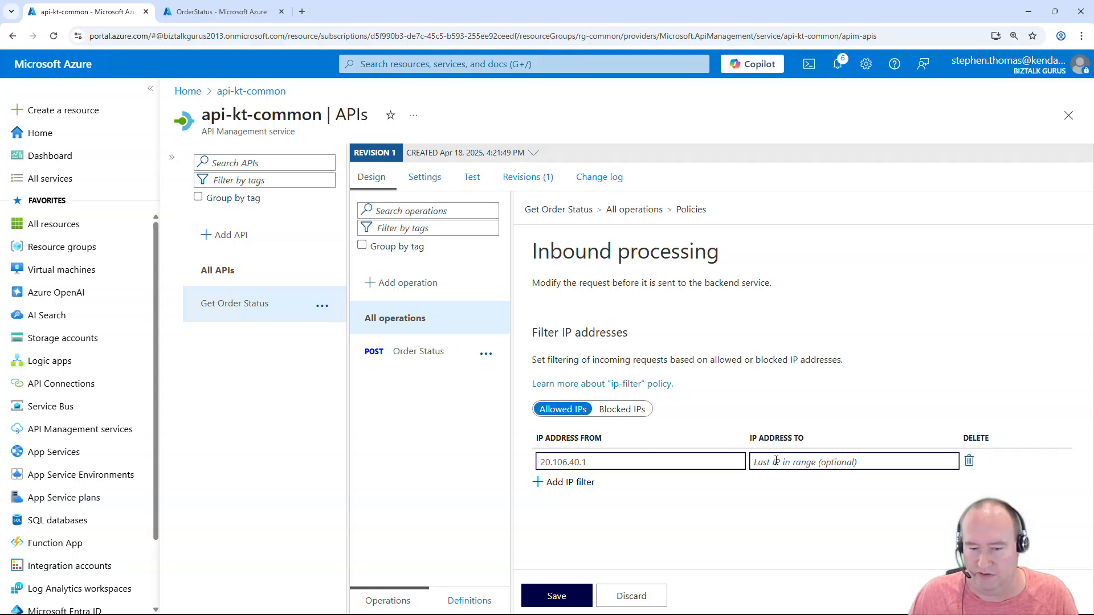
pyautogui.write('20.106.40.255')
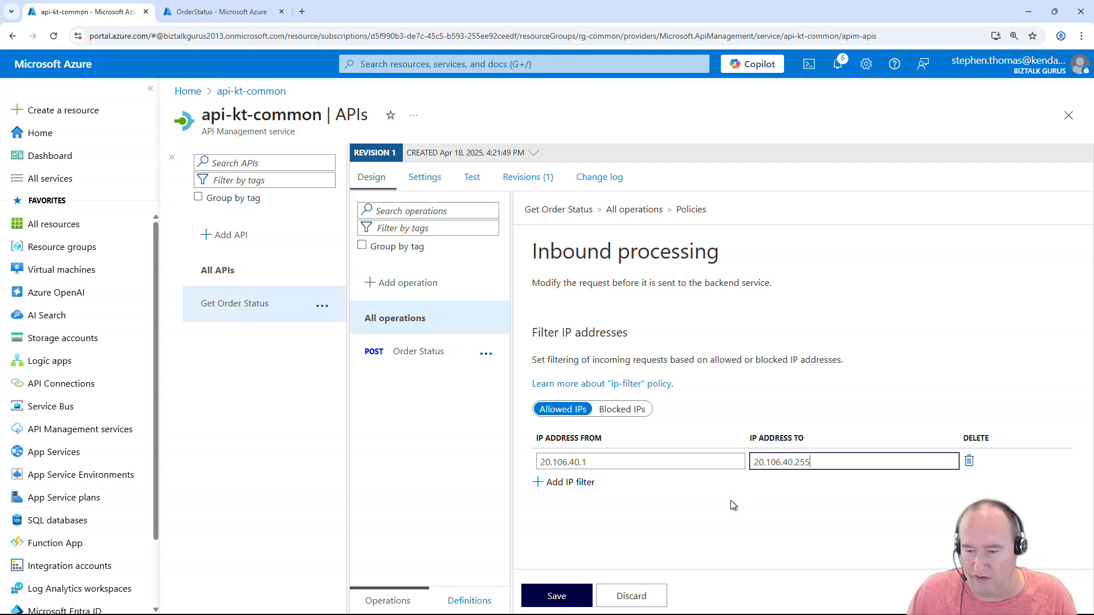
pyautogui.click(556, 594)
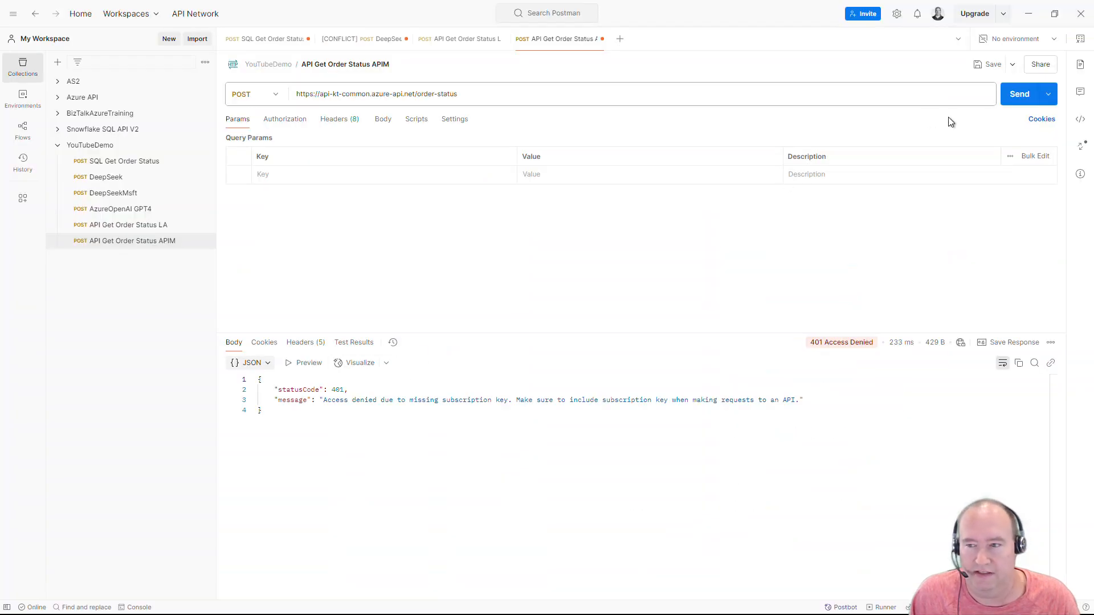
# - Resend the Get Order Status APIM request, now getting 403 Forbidden
pyautogui.click(1019, 93)
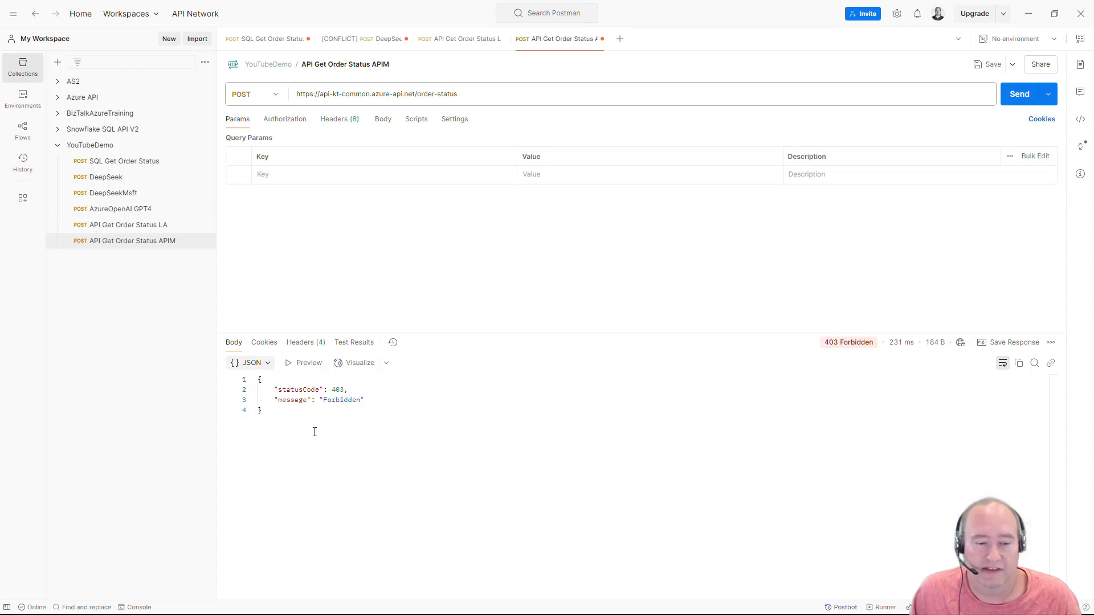
pyautogui.moveTo(324, 439)
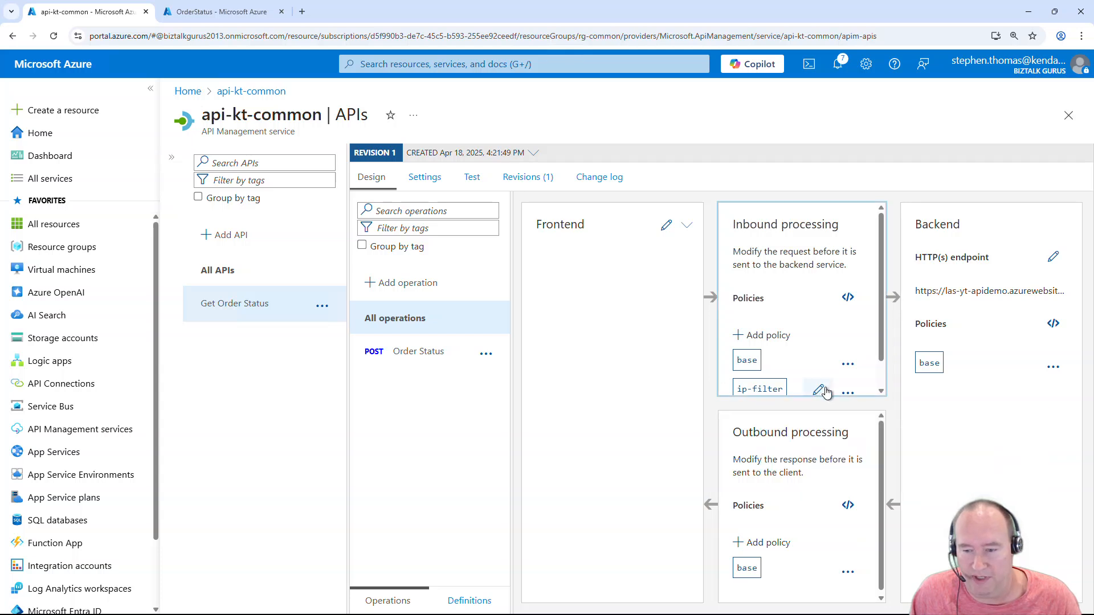
# - Edit the ip-filter policy to allow 20.106.50.1–20.106.50.255 and save
pyautogui.click(819, 391)
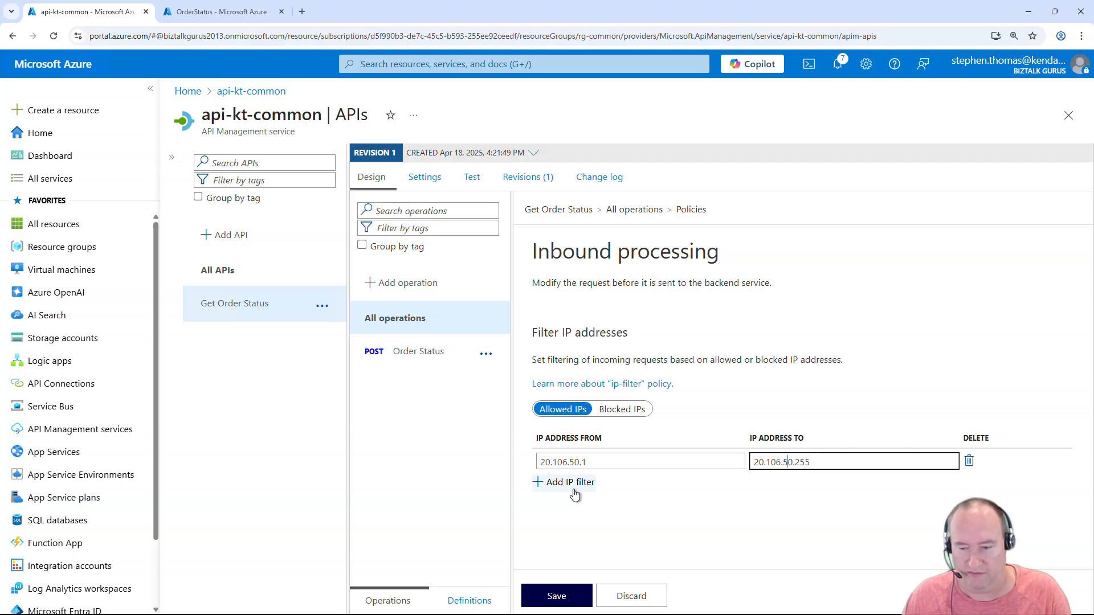
pyautogui.moveTo(621, 505)
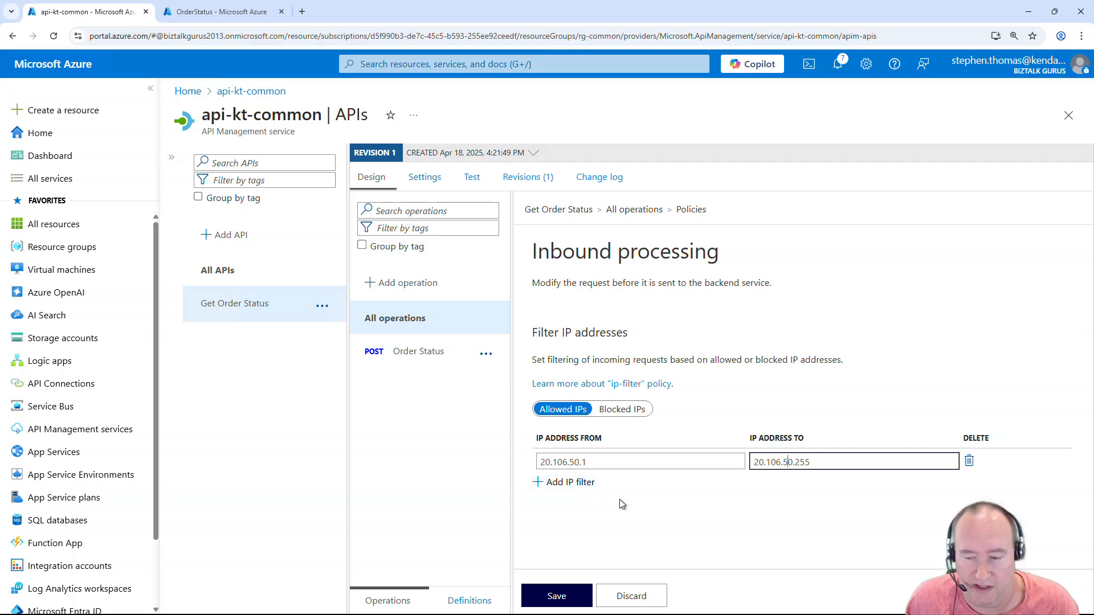
pyautogui.click(556, 595)
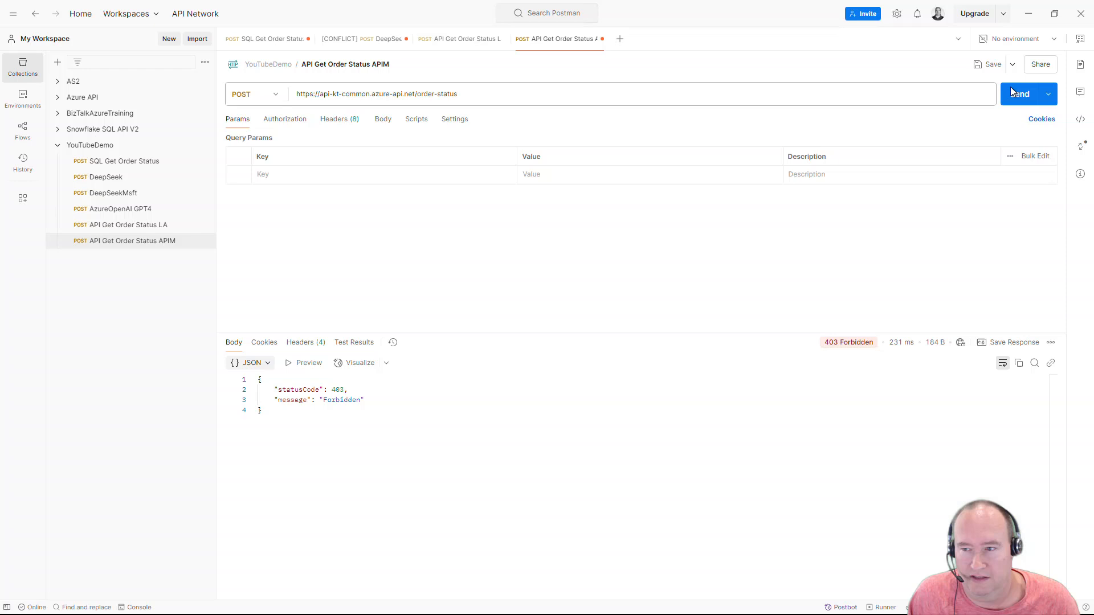
# - Resend the order status request, receiving 200 OK with an order-in-progress message
pyautogui.click(1019, 94)
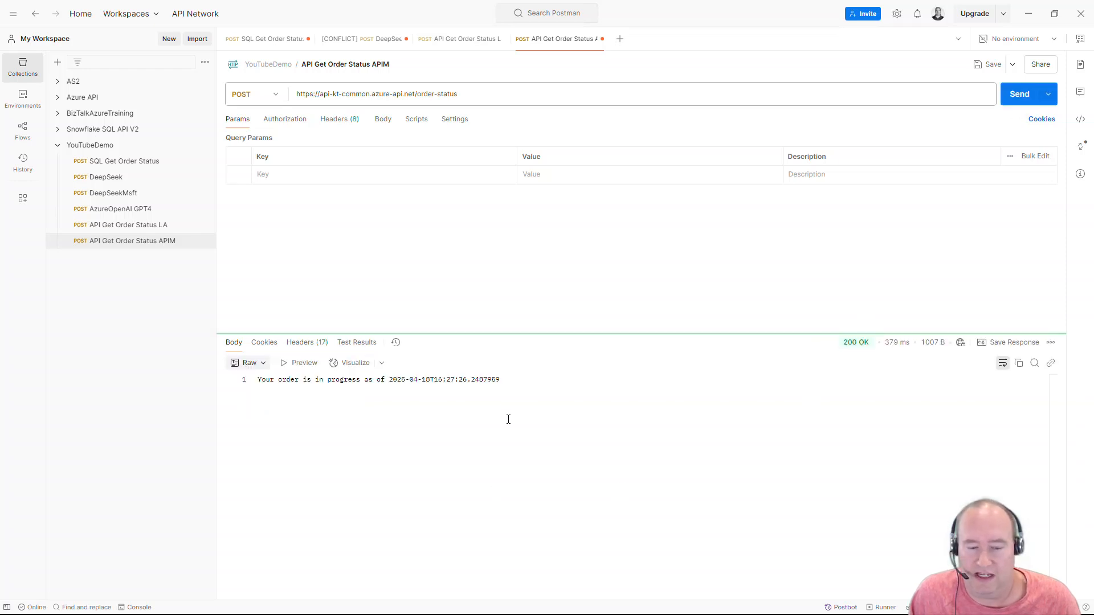
pyautogui.moveTo(575, 460)
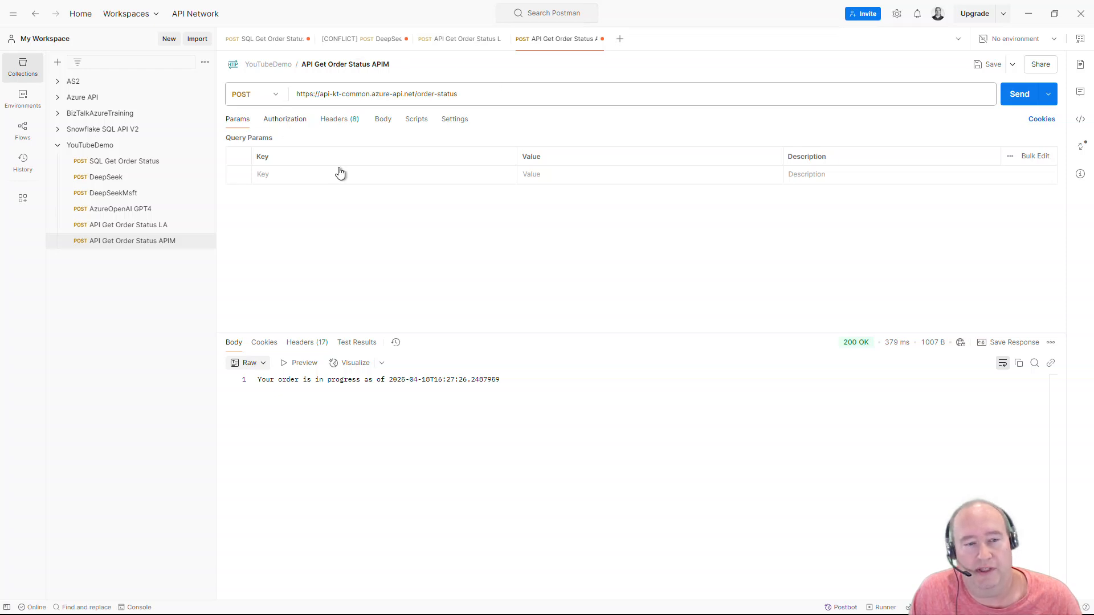
pyautogui.moveTo(493, 128)
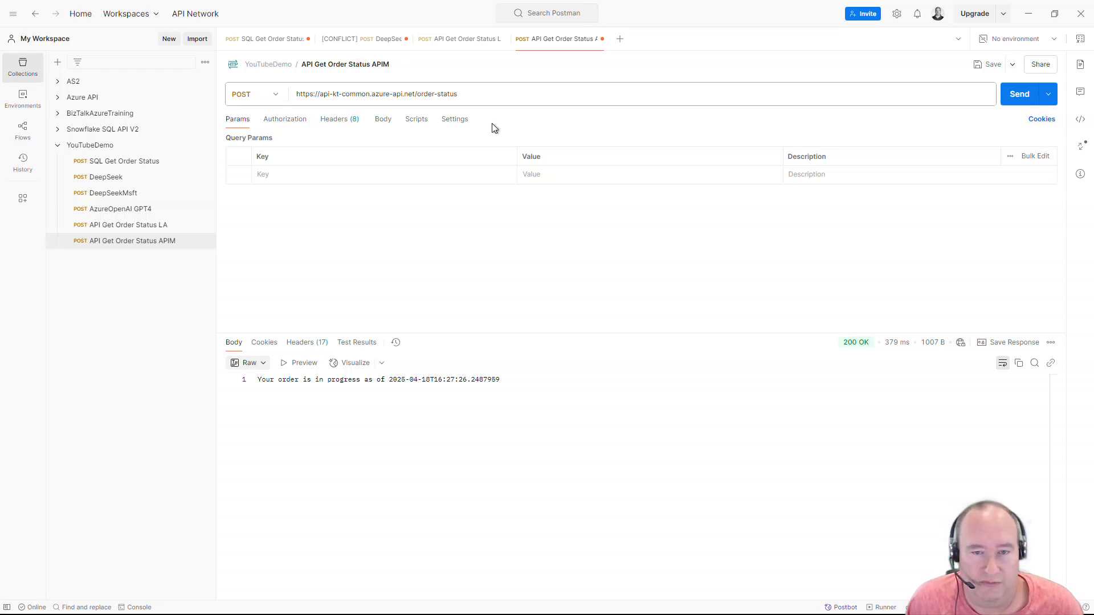
pyautogui.moveTo(531, 329)
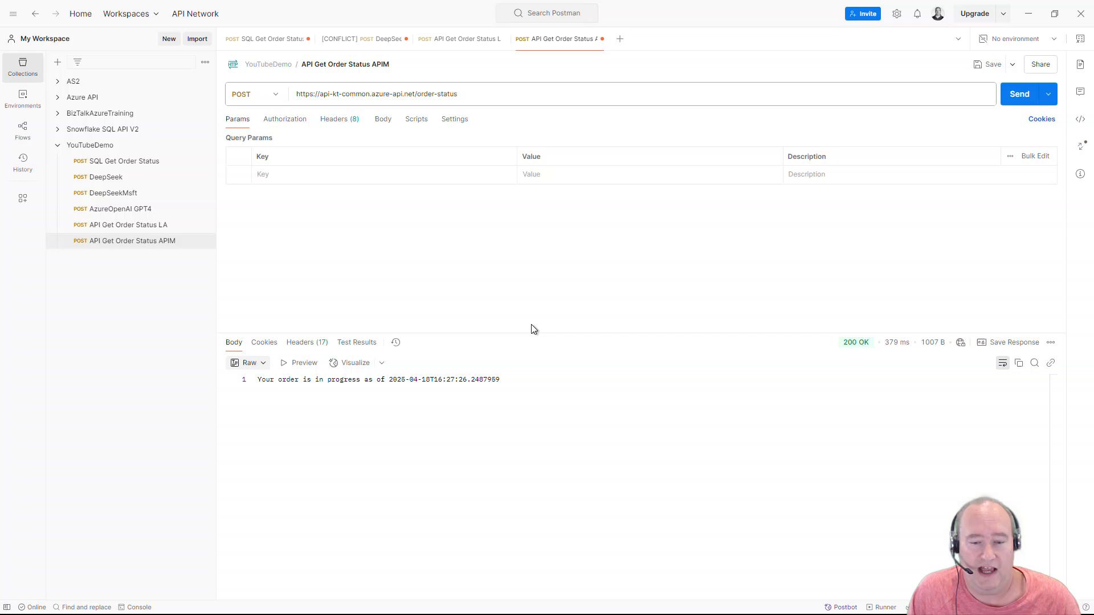
pyautogui.moveTo(513, 274)
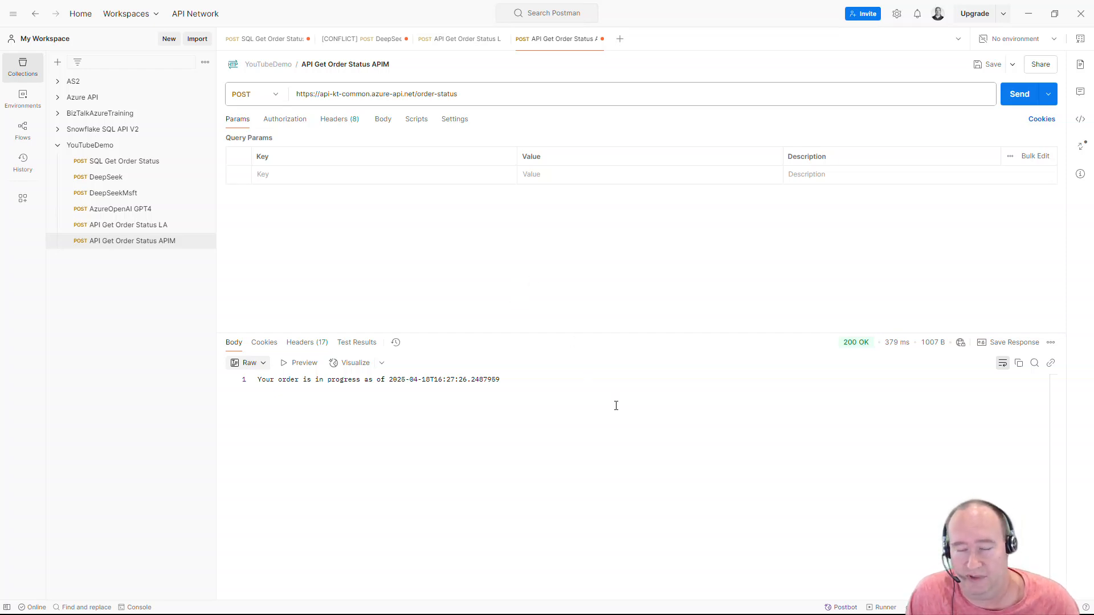
pyautogui.moveTo(454, 288)
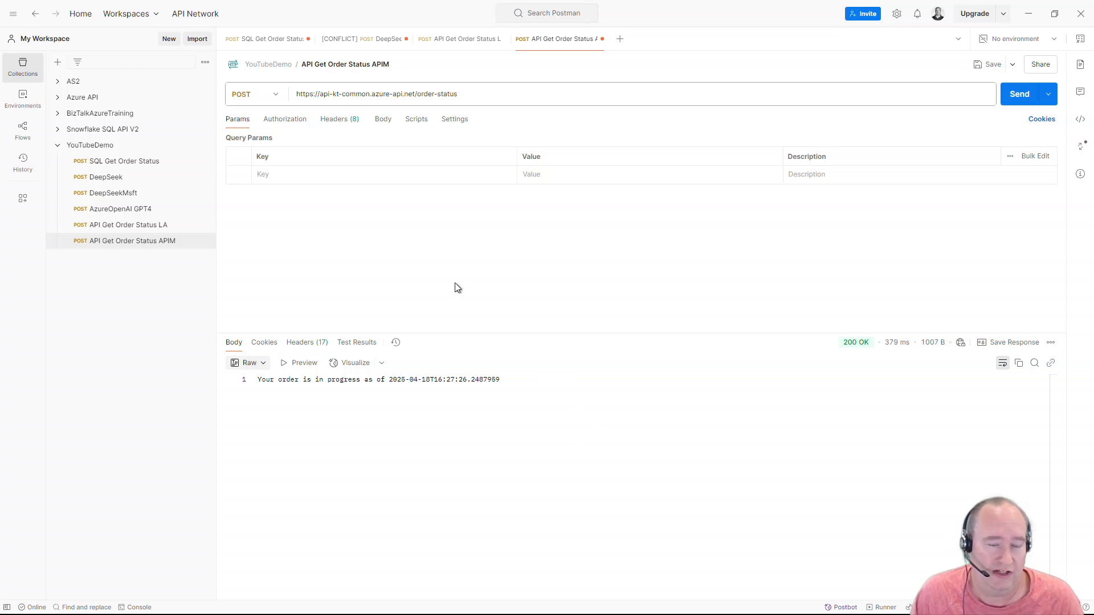
pyautogui.moveTo(438, 273)
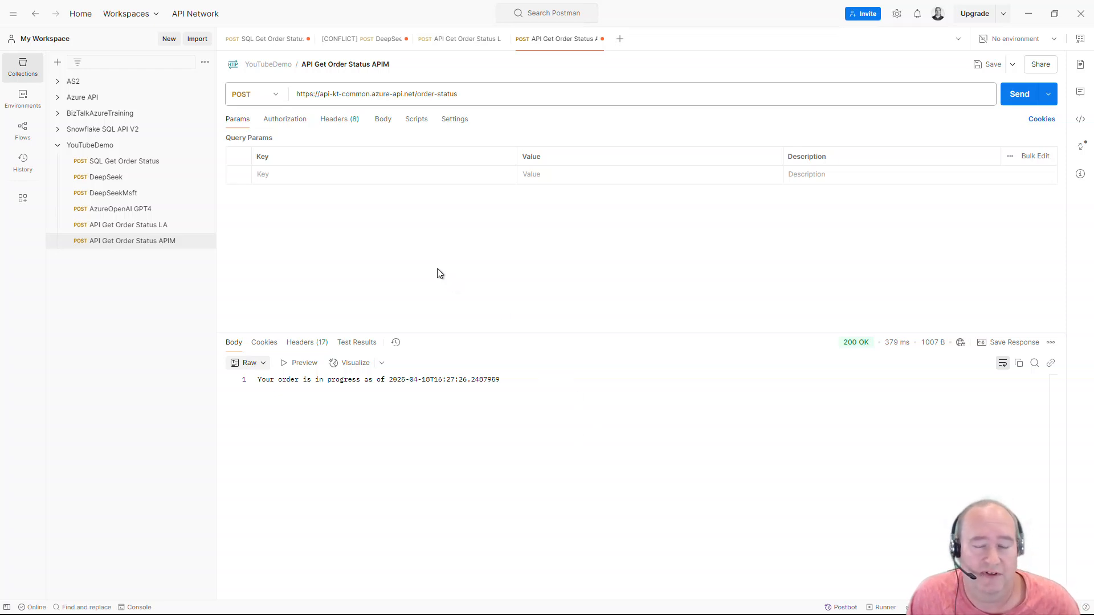
pyautogui.moveTo(528, 257)
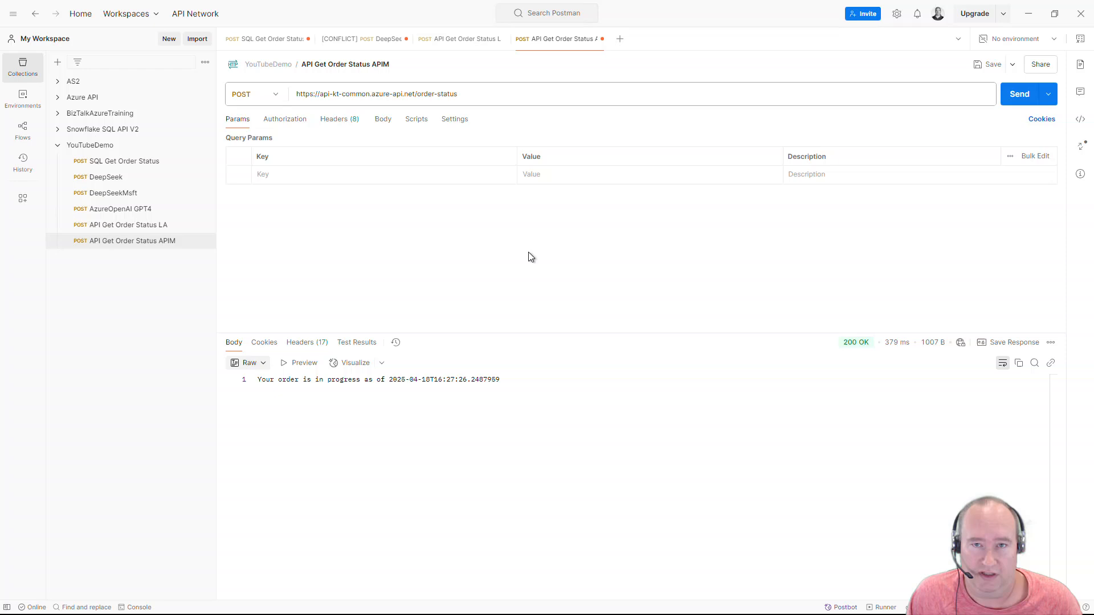